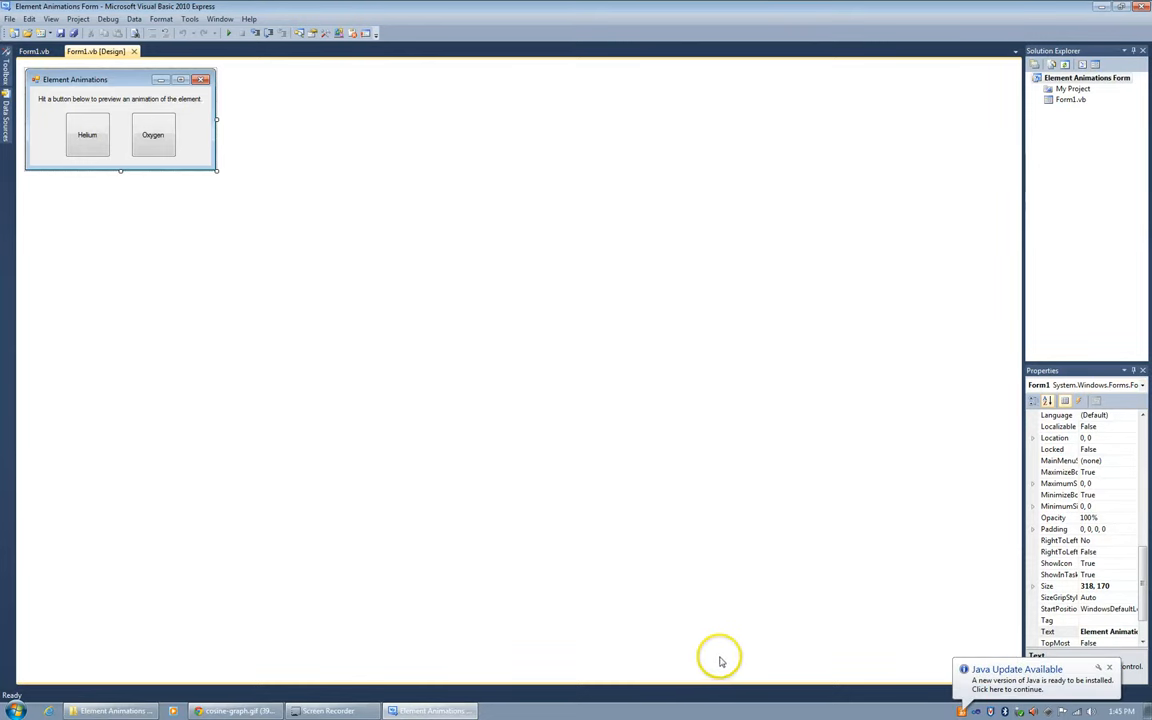
pyautogui.moveTo(700, 643)
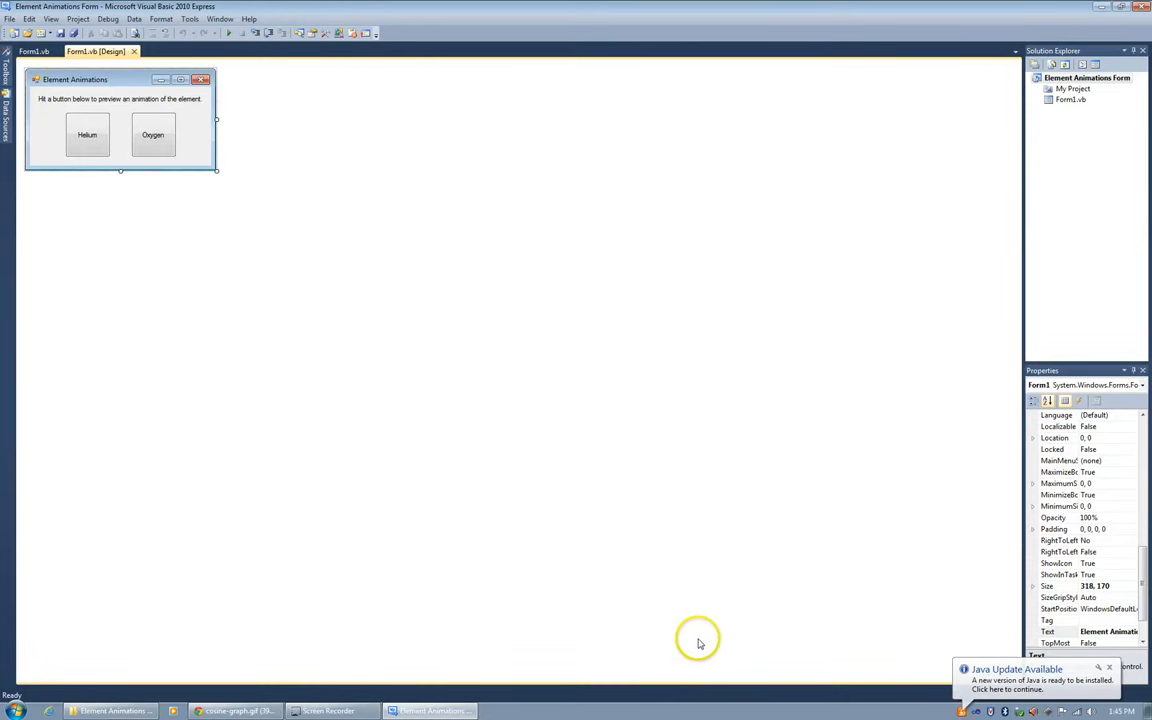
pyautogui.moveTo(420, 458)
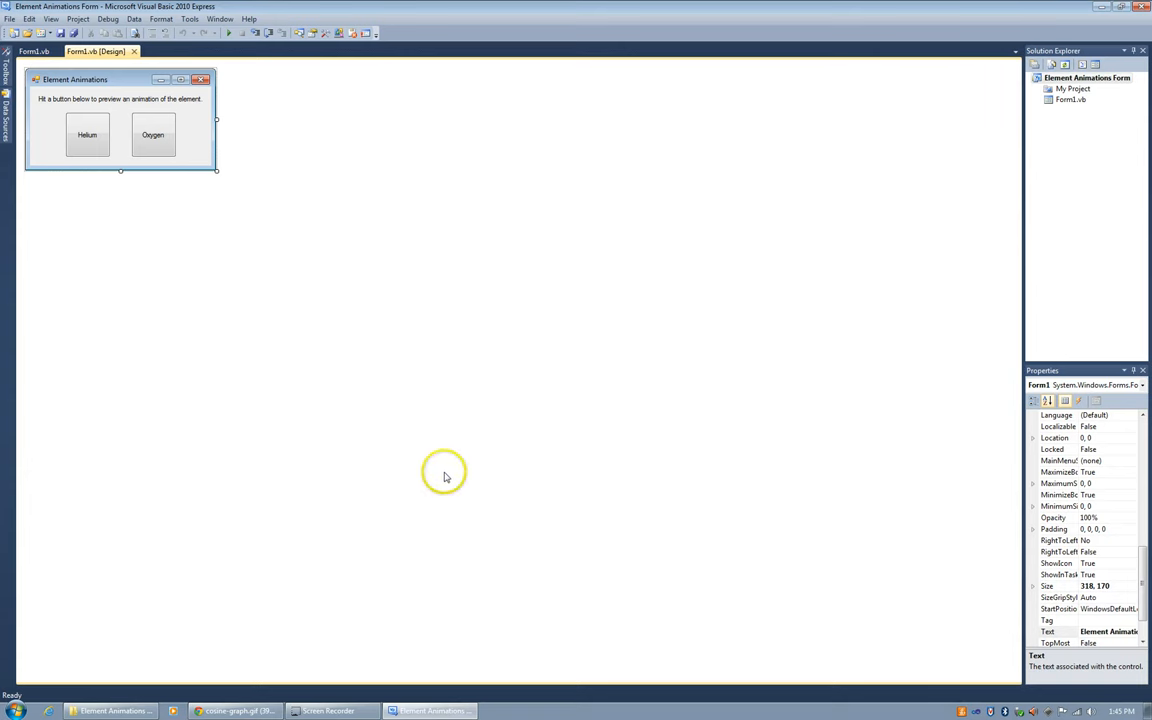
pyautogui.moveTo(440, 452)
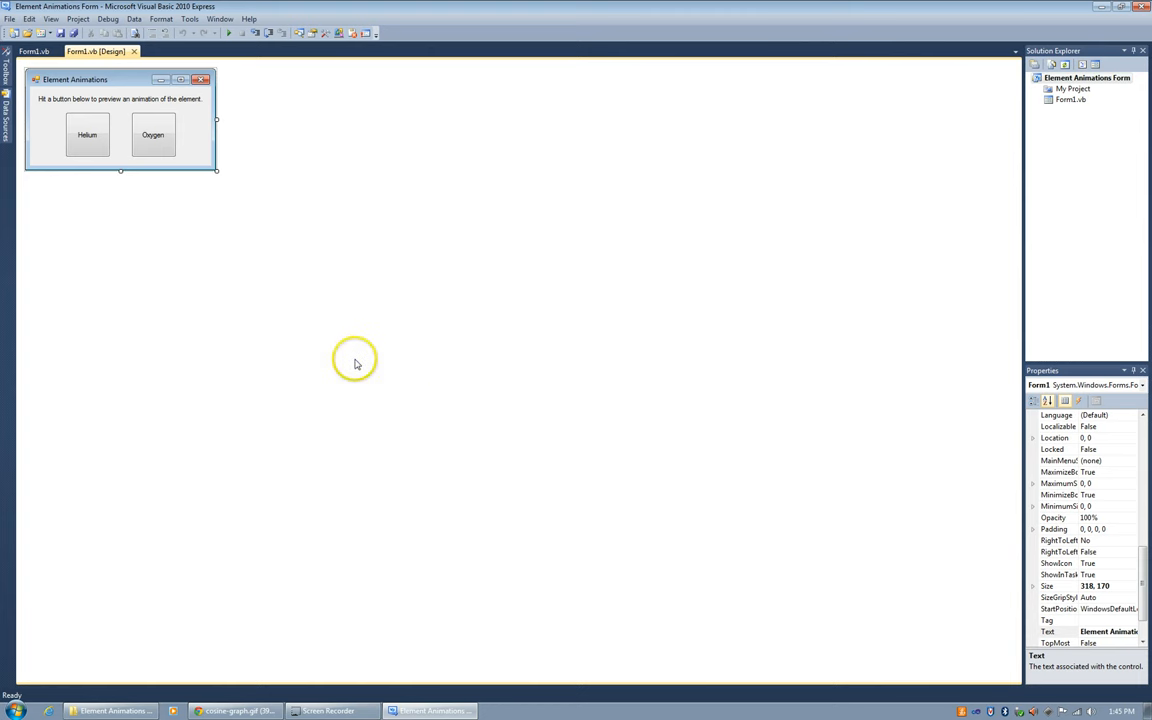
pyautogui.moveTo(272, 248)
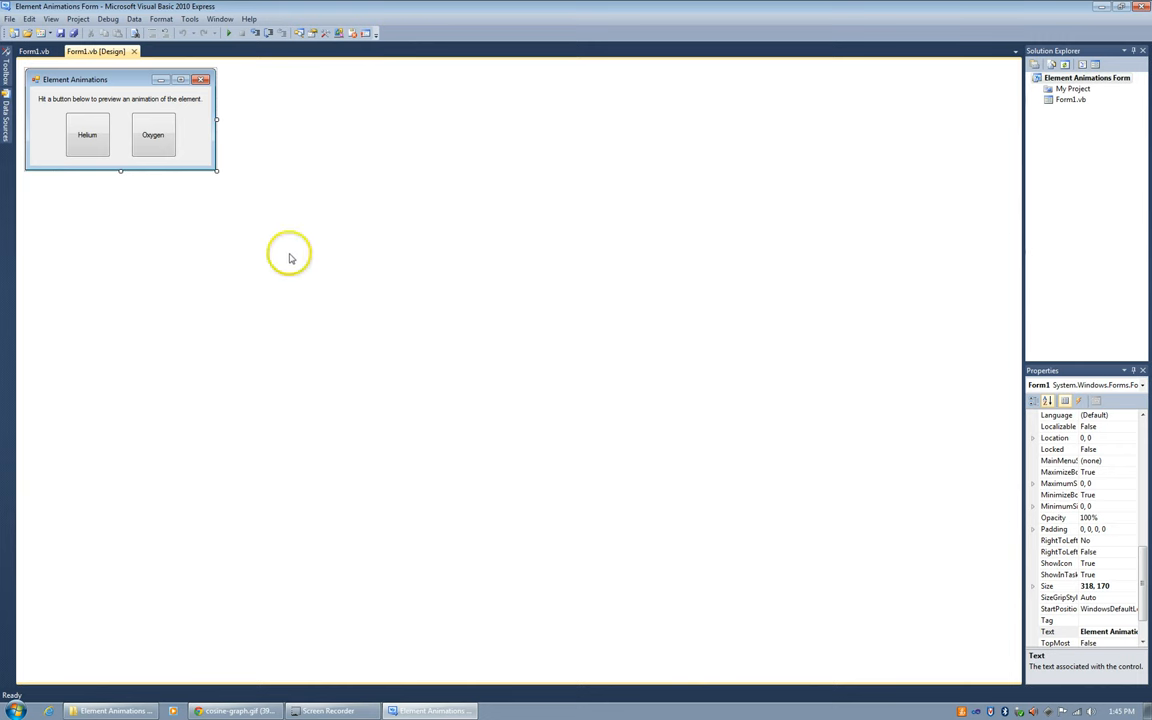
# Run the Element Animations form and request the Helium animation, raising its security warning.
pyautogui.click(229, 33)
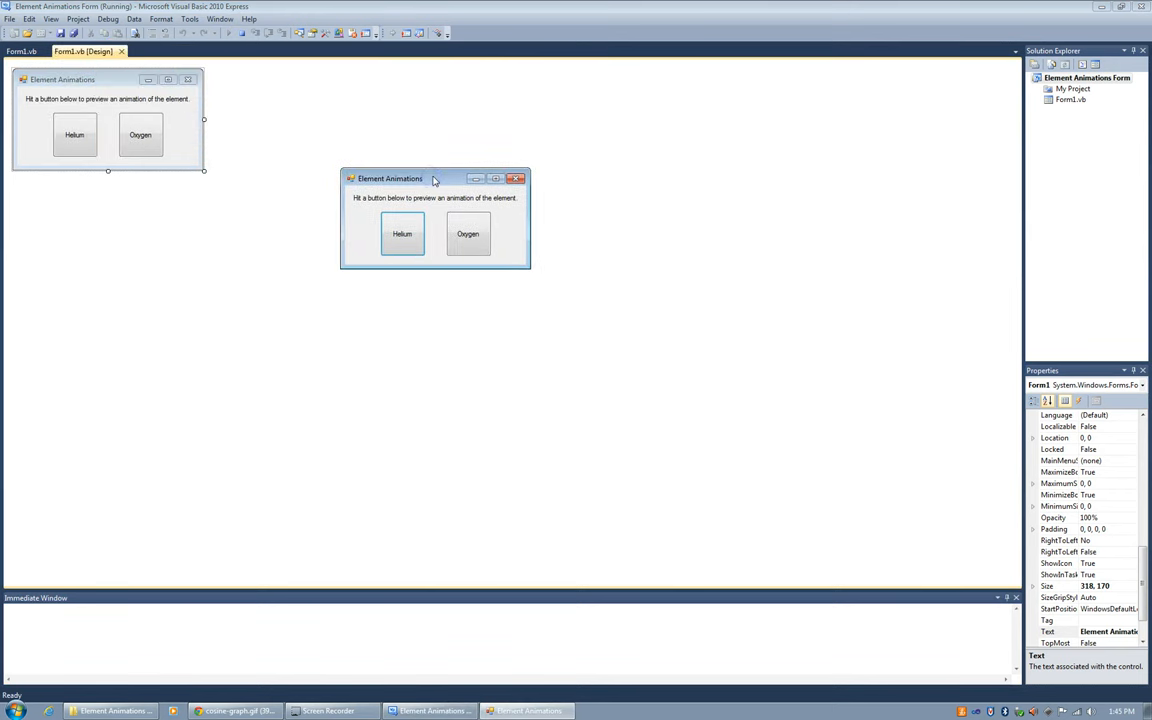
pyautogui.moveTo(434, 178); pyautogui.dragTo(434, 167)
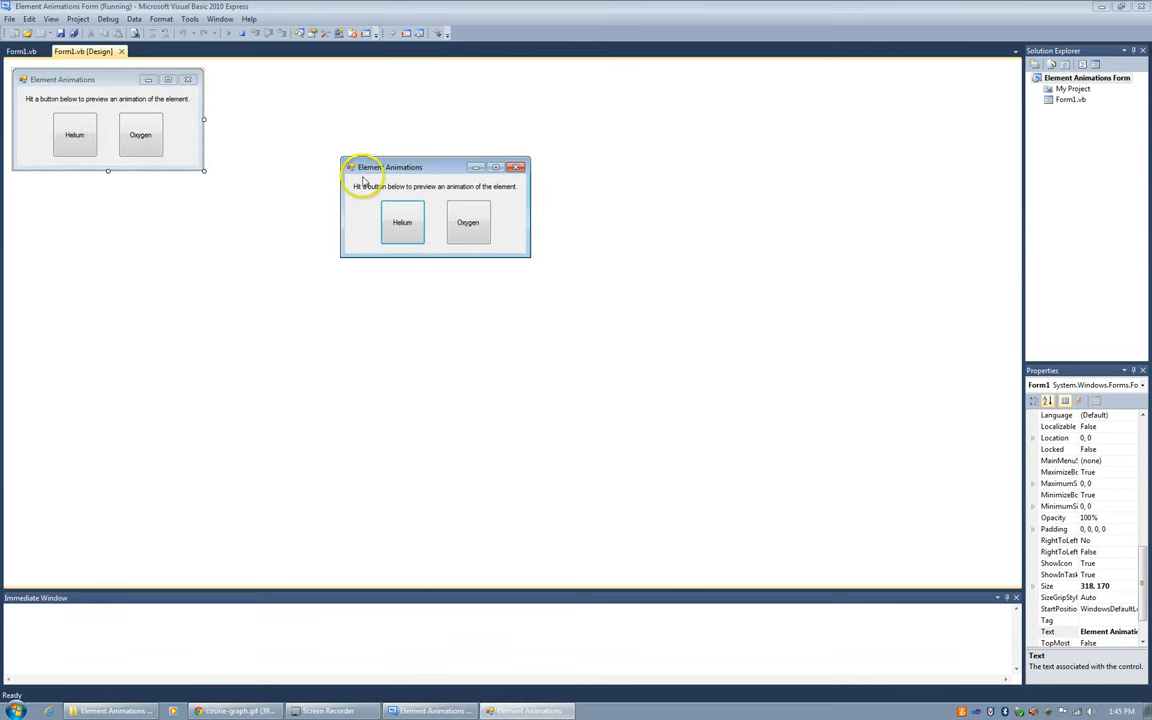
pyautogui.moveTo(513, 194)
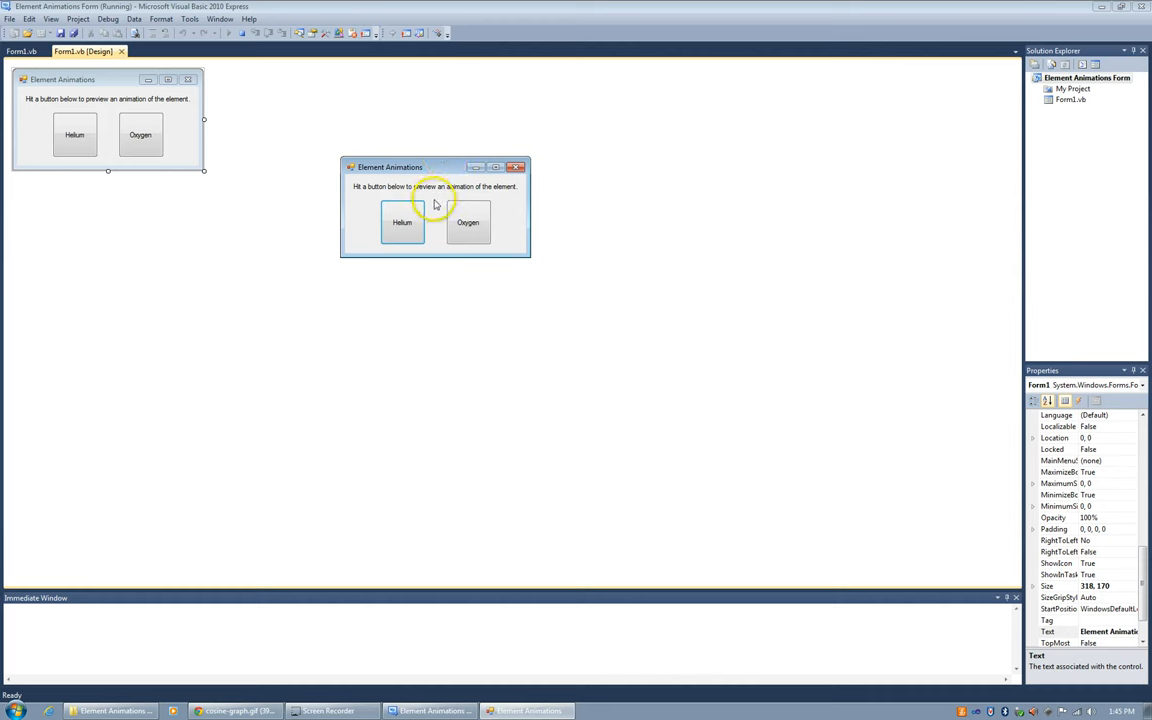
pyautogui.moveTo(437, 207)
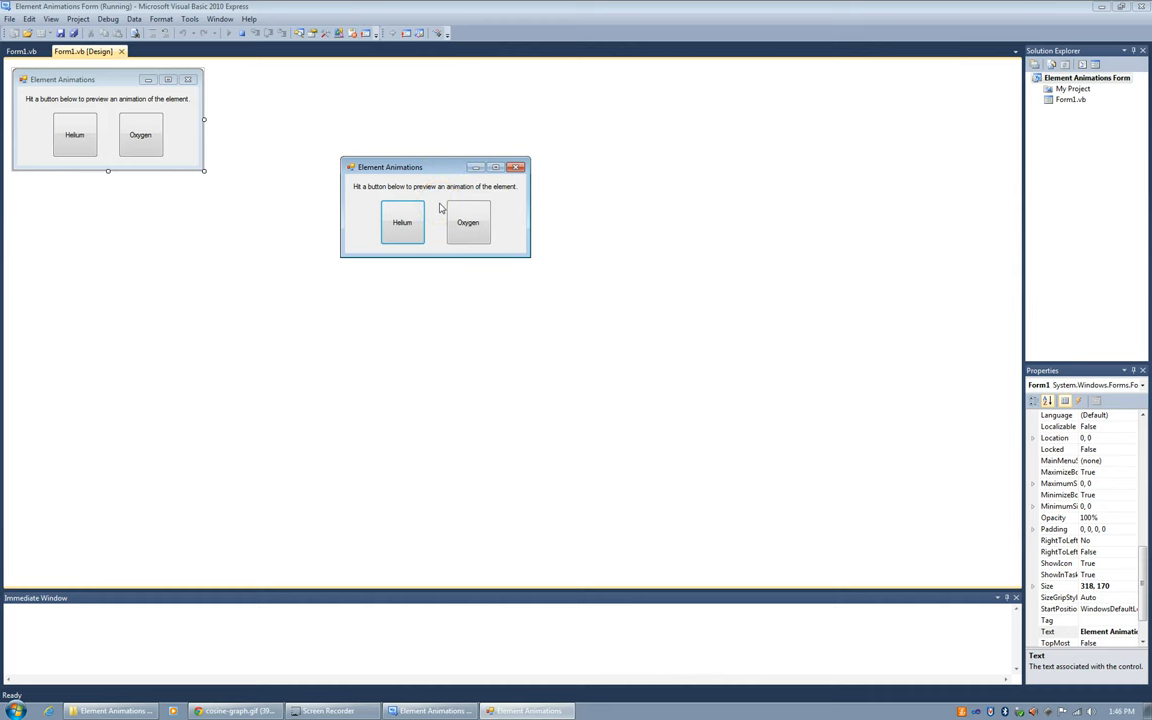
pyautogui.click(402, 221)
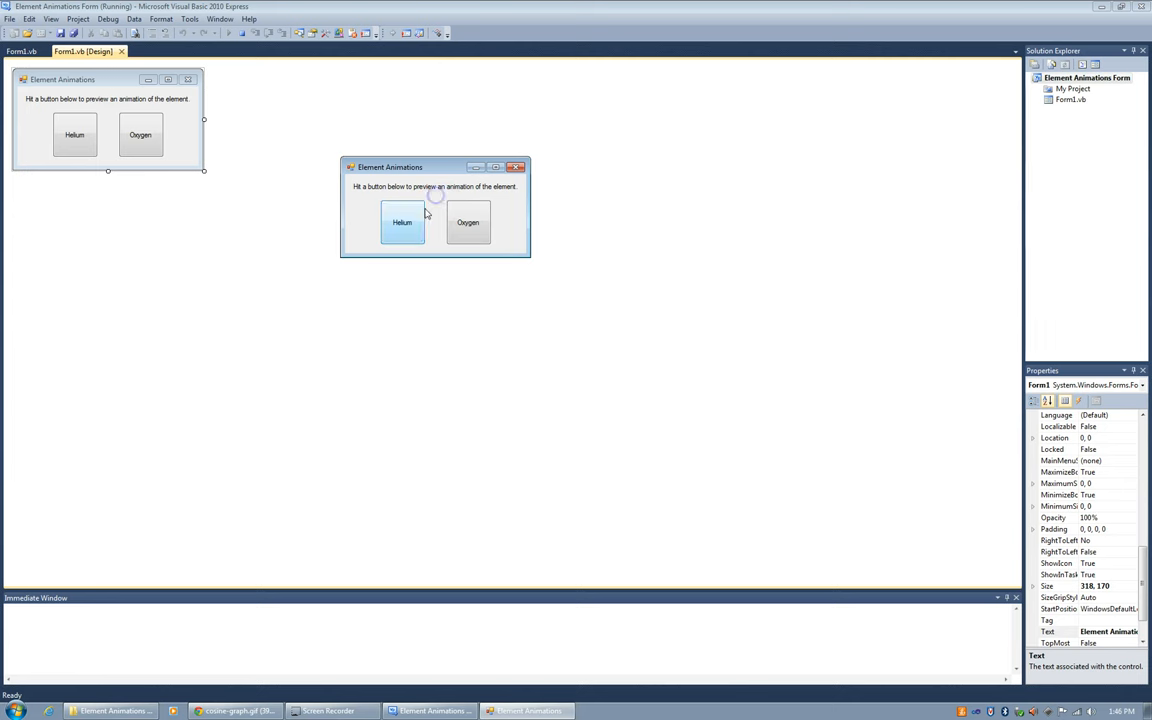
pyautogui.click(401, 222)
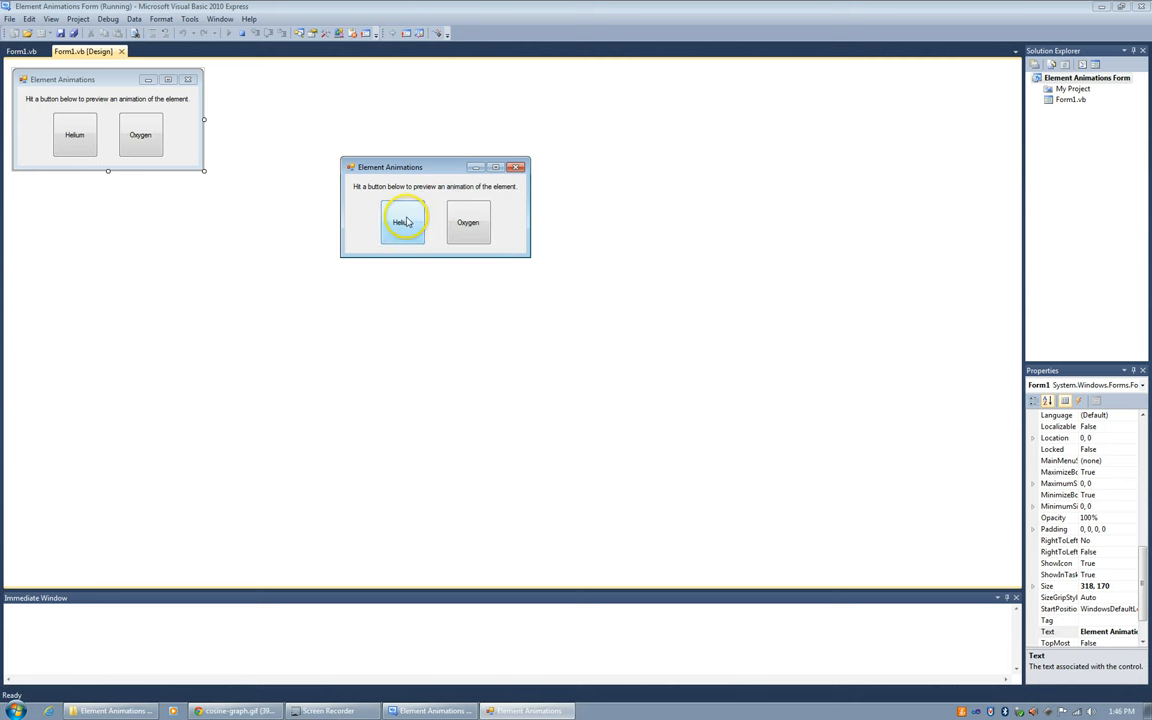
pyautogui.click(402, 222)
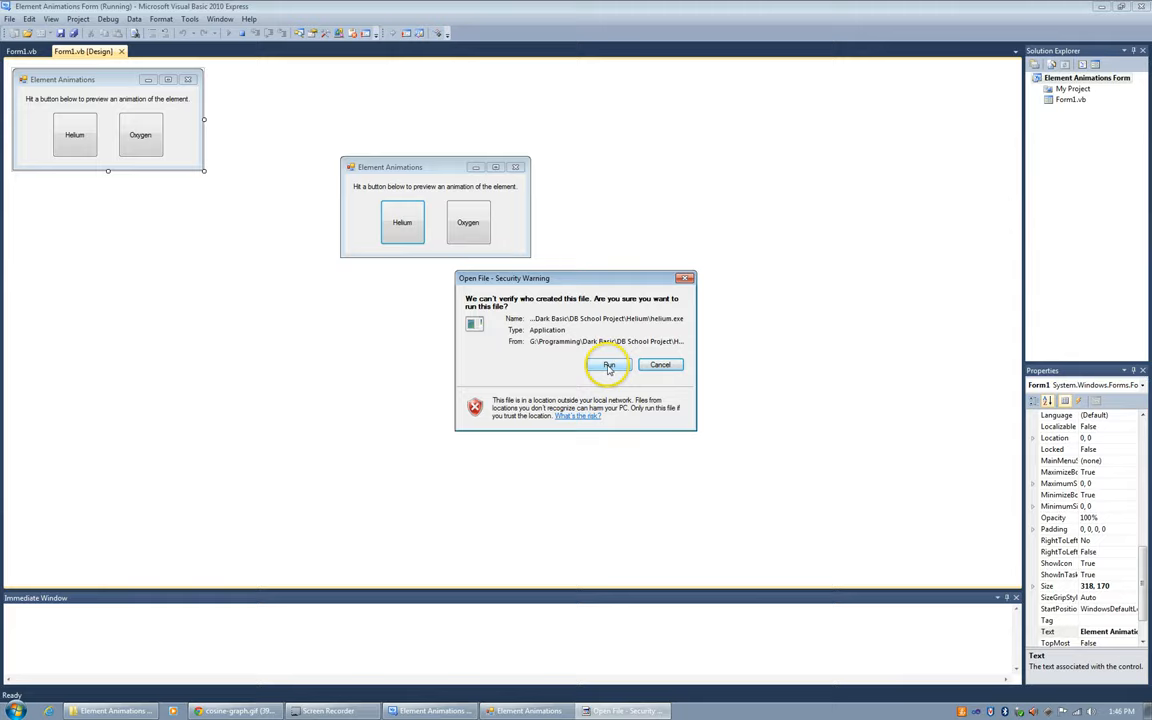
# Approve the security warning so helium.exe launches its full-screen atom animation.
pyautogui.click(608, 364)
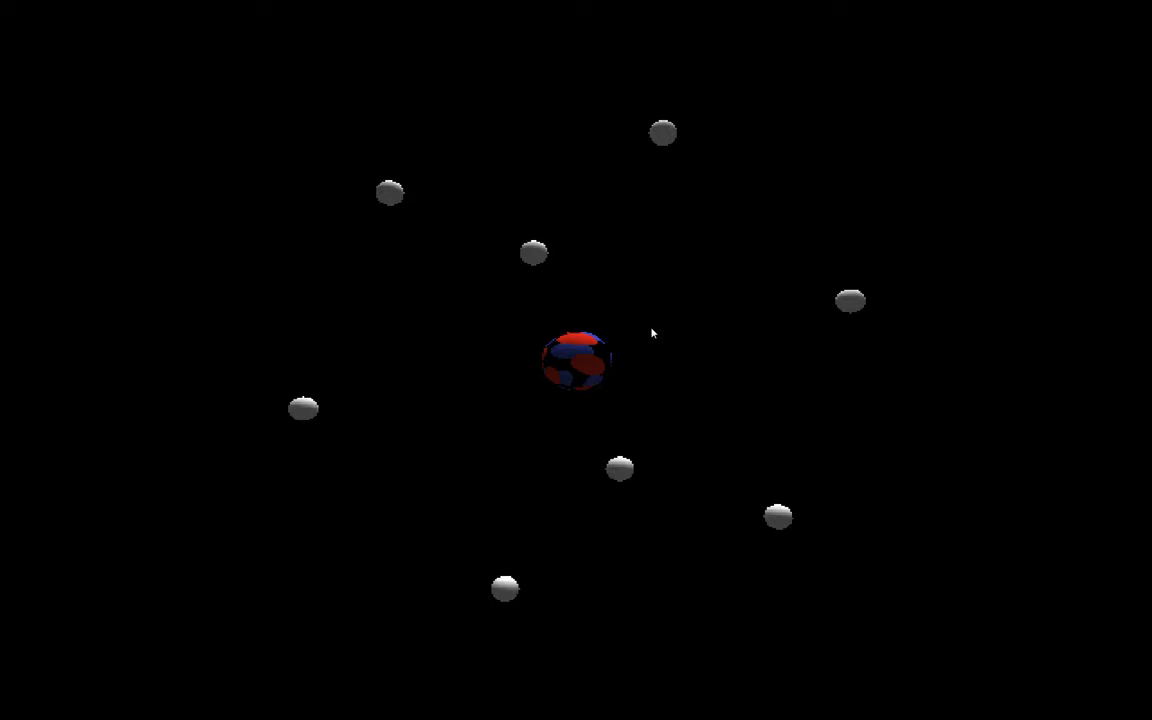
# Watch the running helium atom animation with its nucleus and orbiting electrons.
pyautogui.click(575, 358)
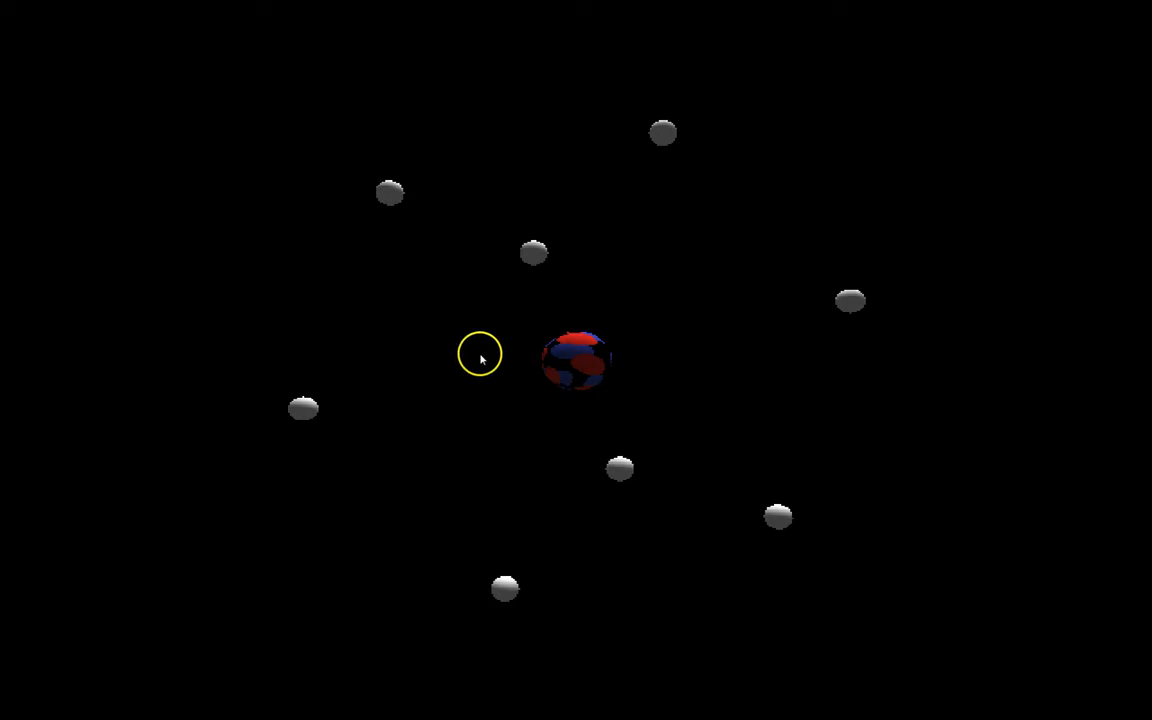
pyautogui.moveTo(527, 147)
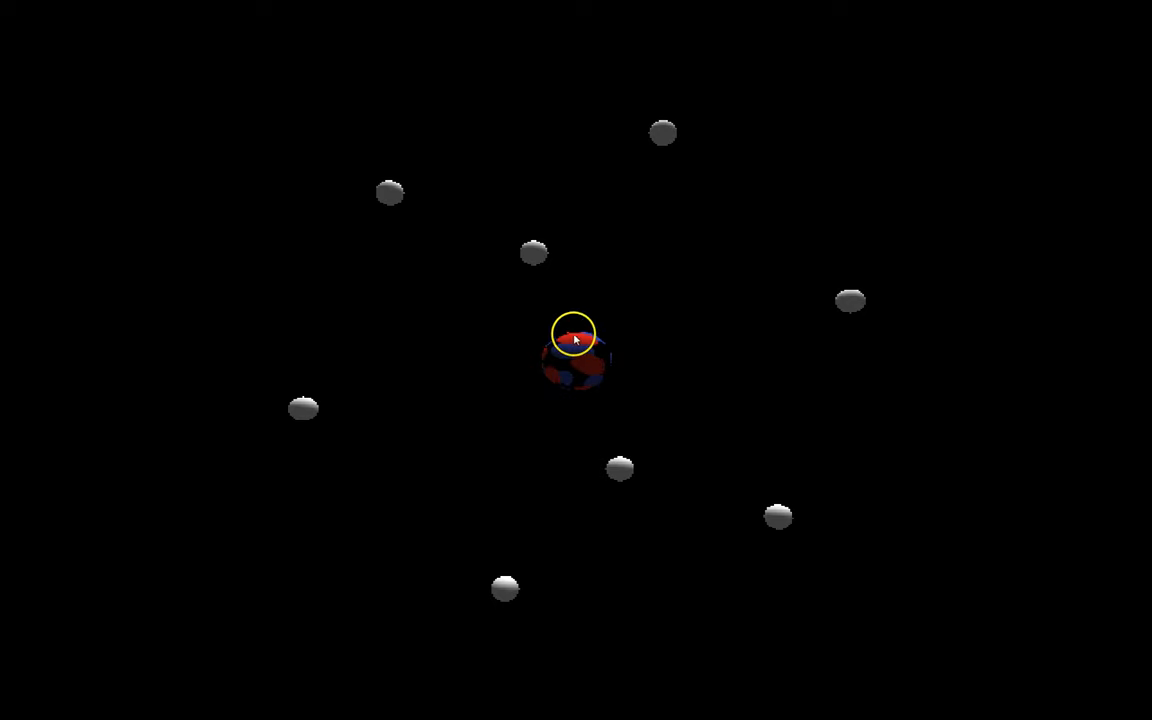
pyautogui.moveTo(617, 423)
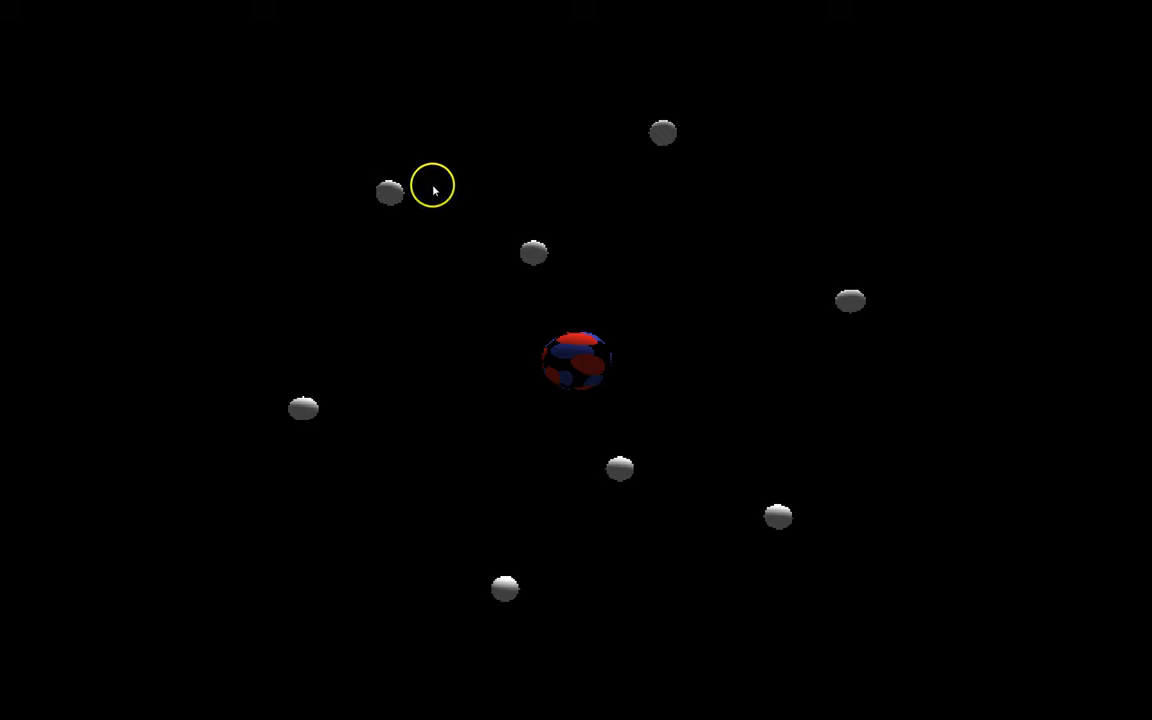
pyautogui.moveTo(731, 165)
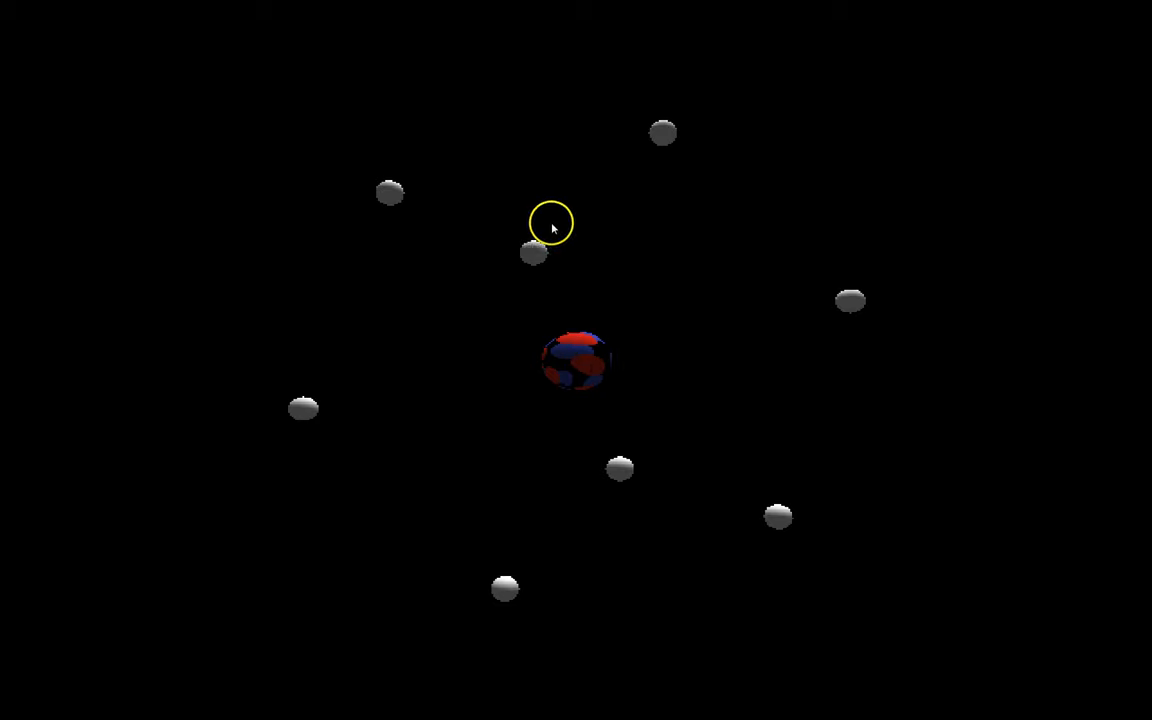
pyautogui.moveTo(612, 242)
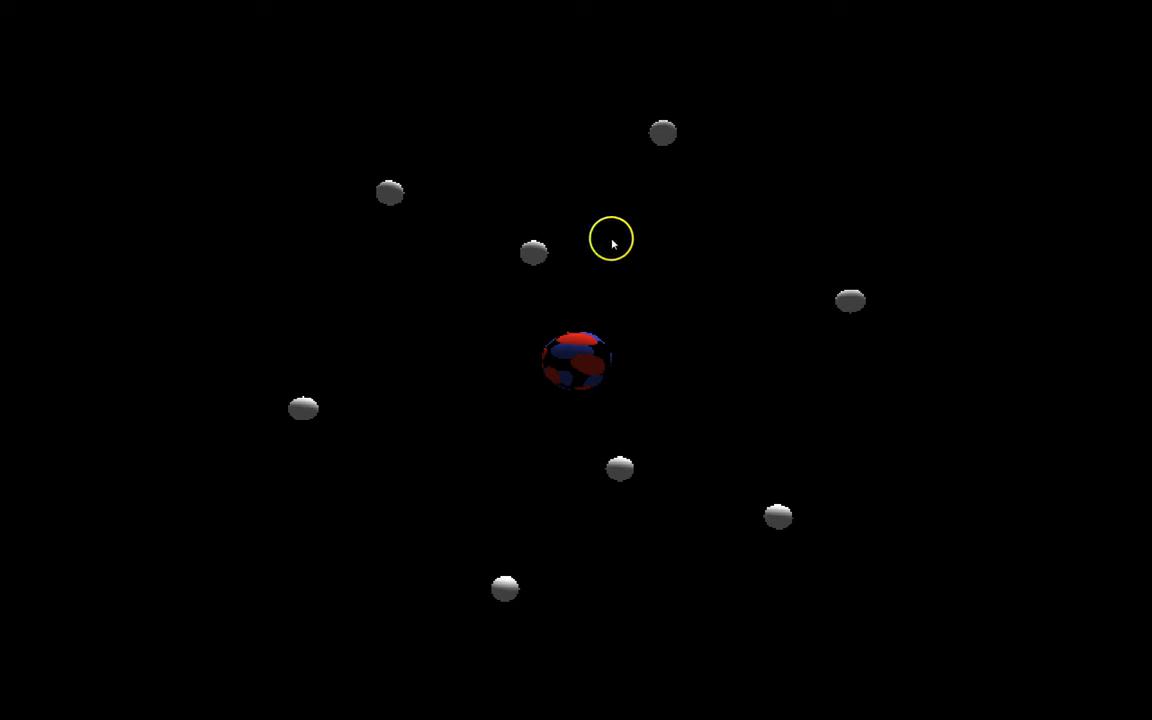
pyautogui.moveTo(658, 247)
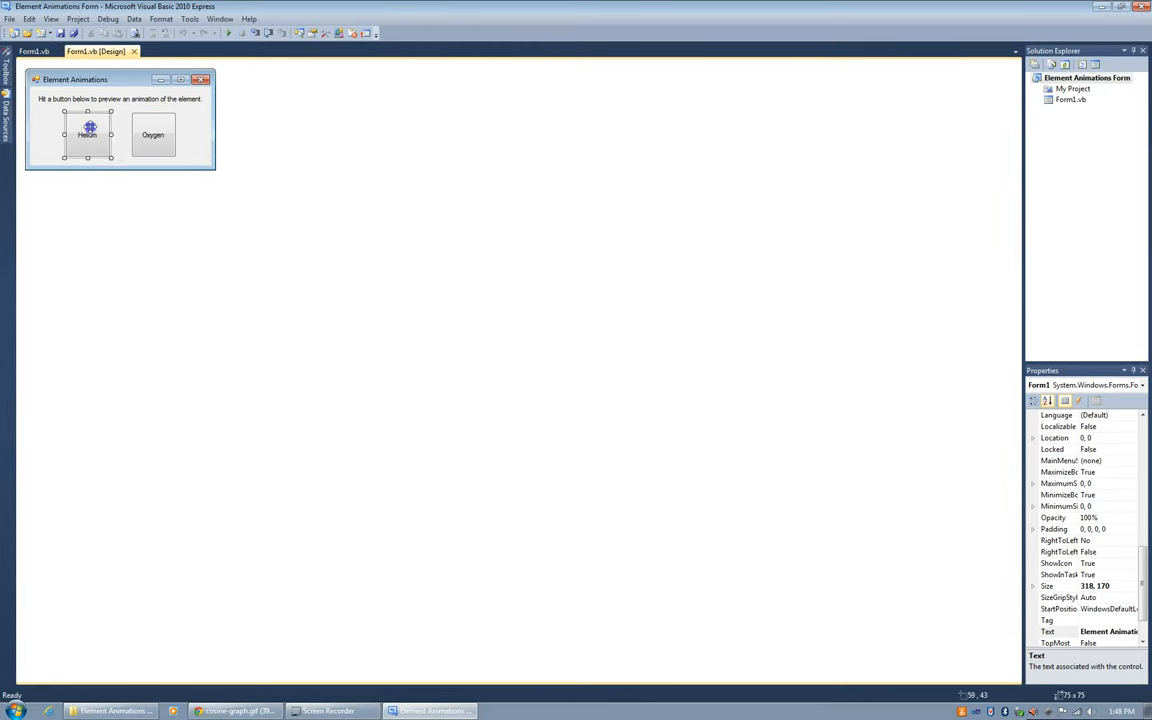
pyautogui.doubleClick(87, 135)
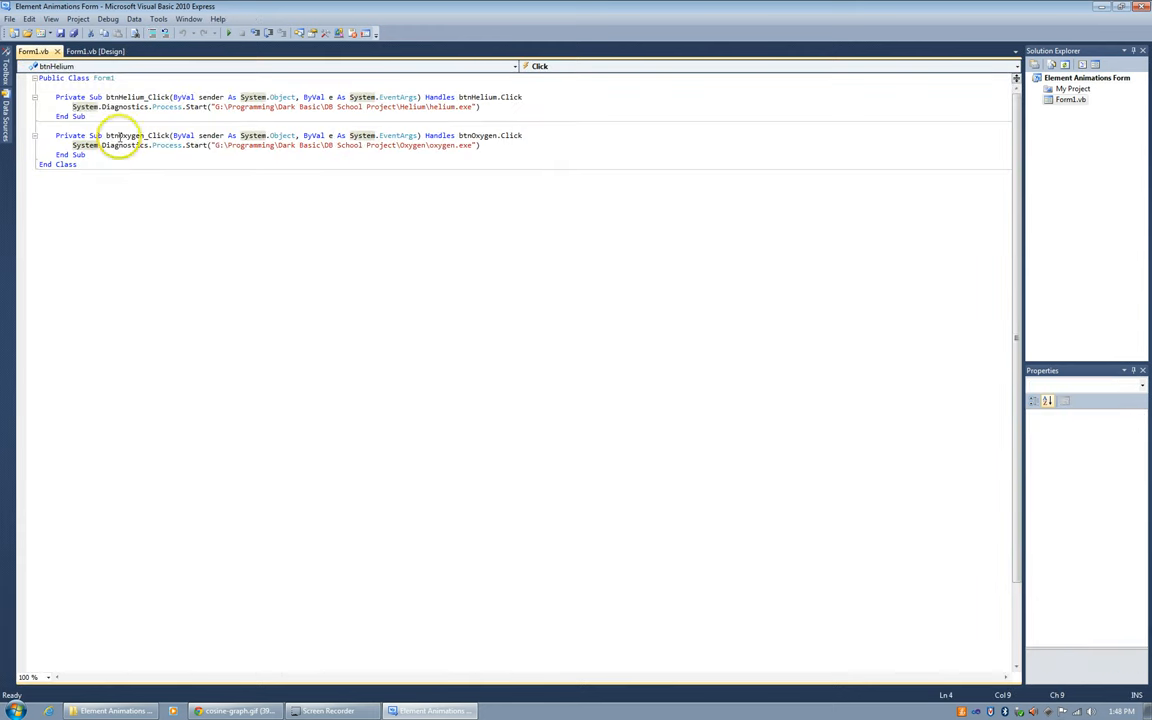
pyautogui.moveTo(90, 51)
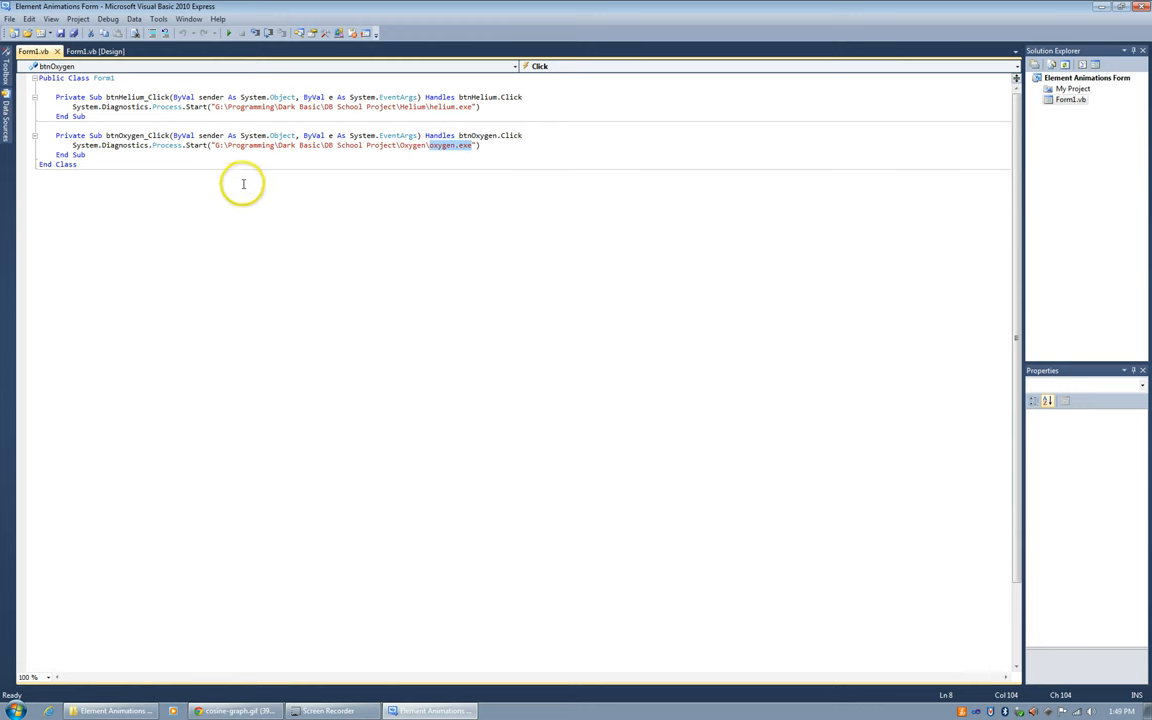
pyautogui.moveTo(269, 221)
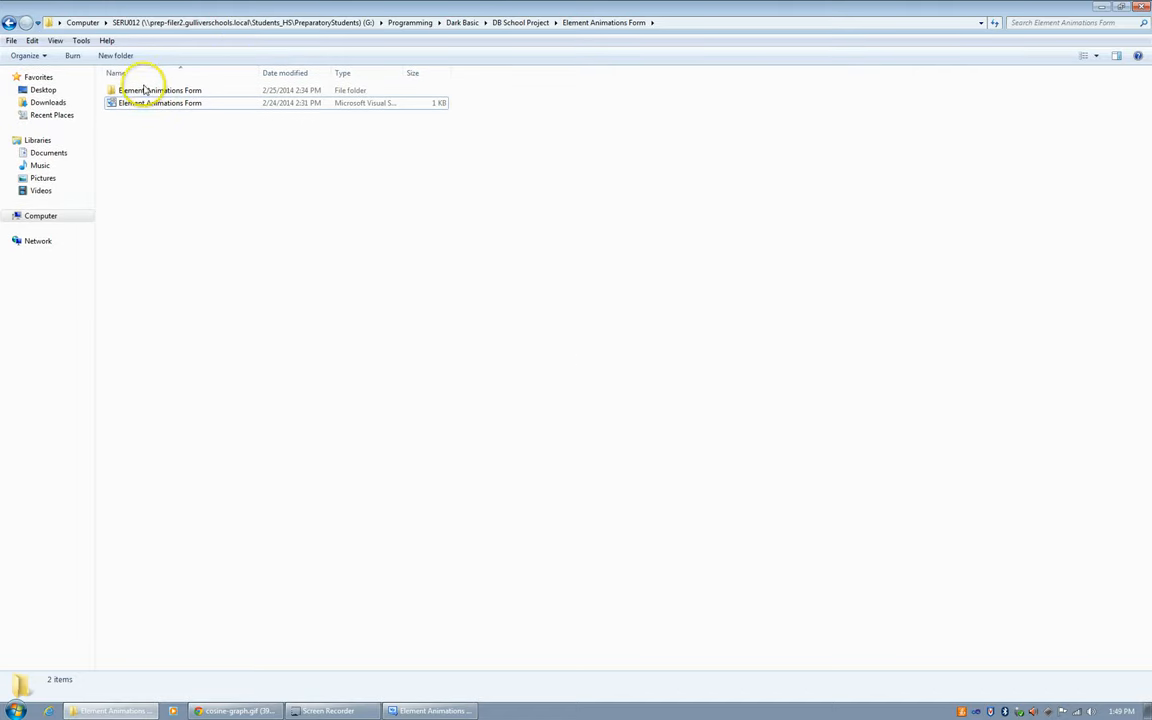
# Open the helium DarkBASIC project from the Helium folder of DB School Project.
pyautogui.click(519, 22)
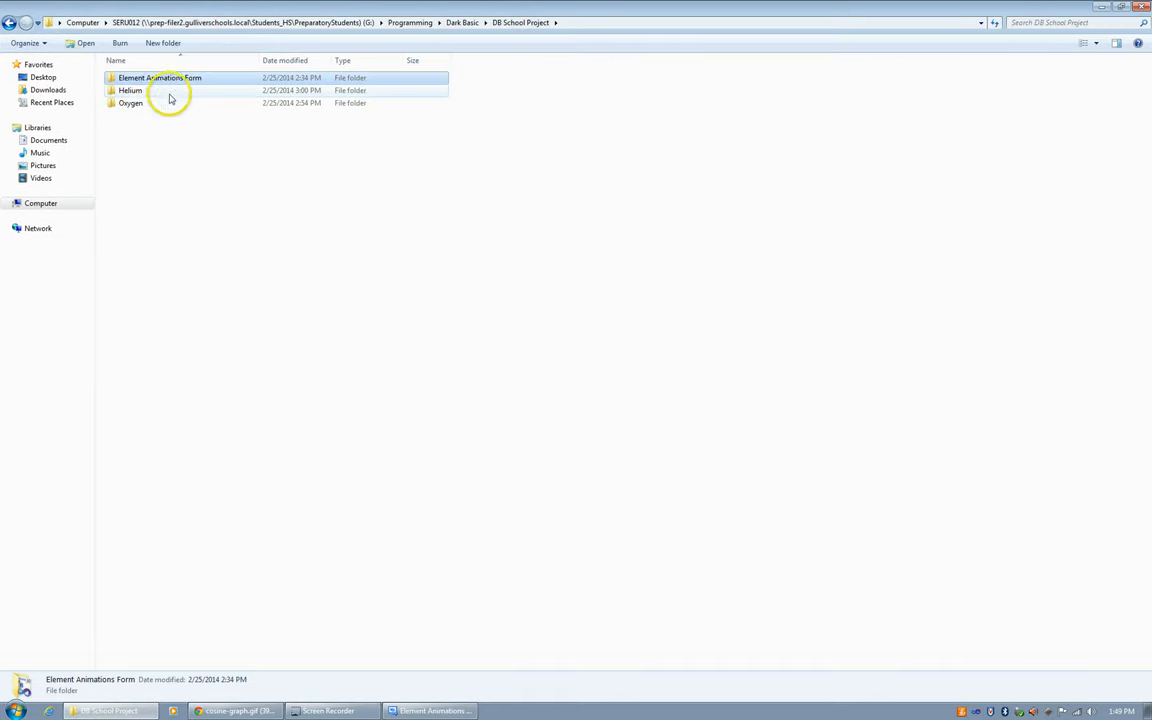
pyautogui.doubleClick(130, 90)
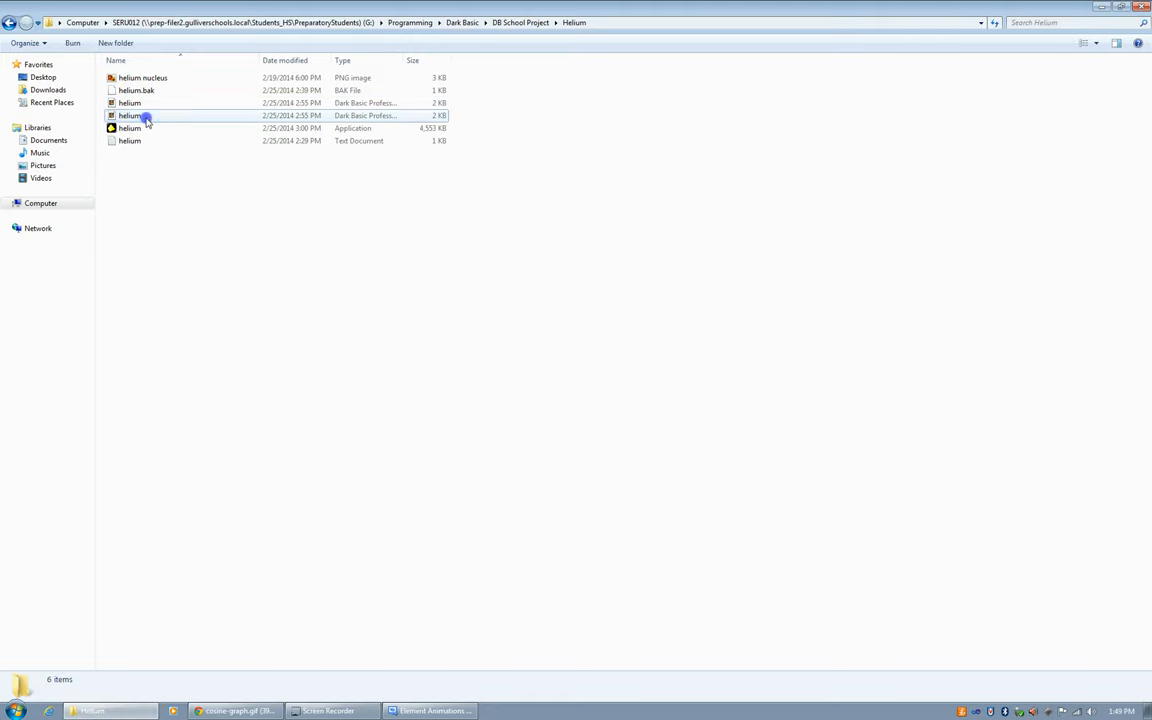
pyautogui.doubleClick(130, 115)
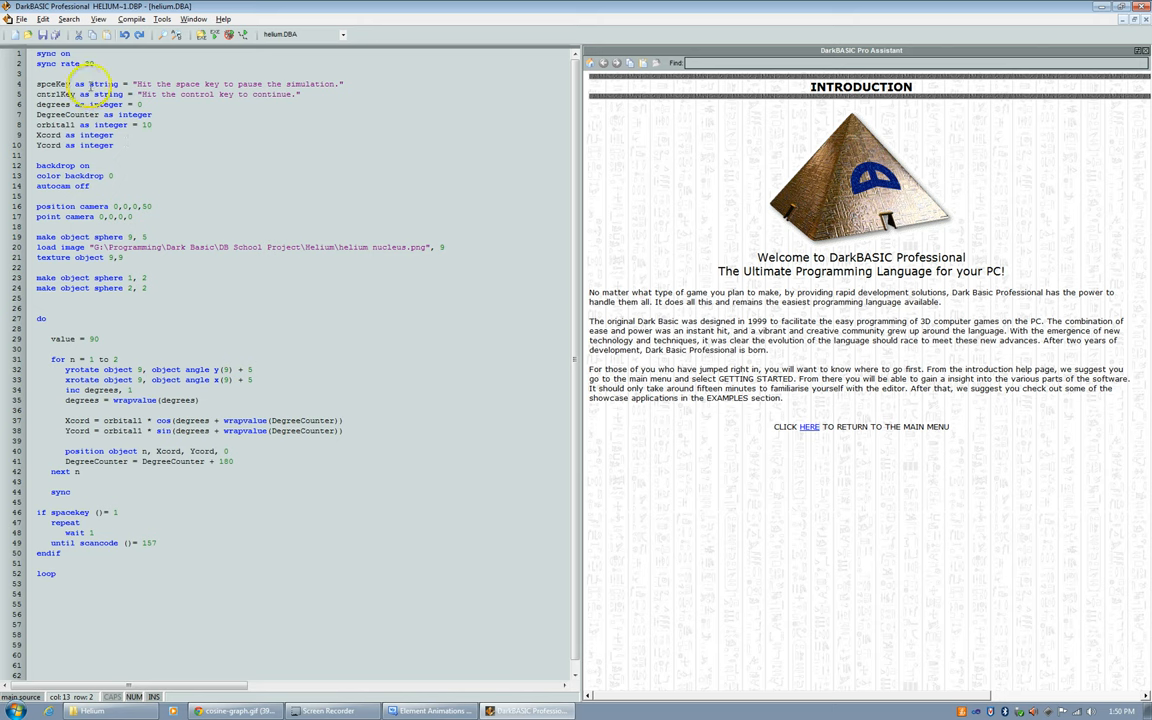
# Select the spaceKey and cntrlKey message string lines for commenting out.
pyautogui.moveTo(38, 84); pyautogui.dragTo(113, 145)
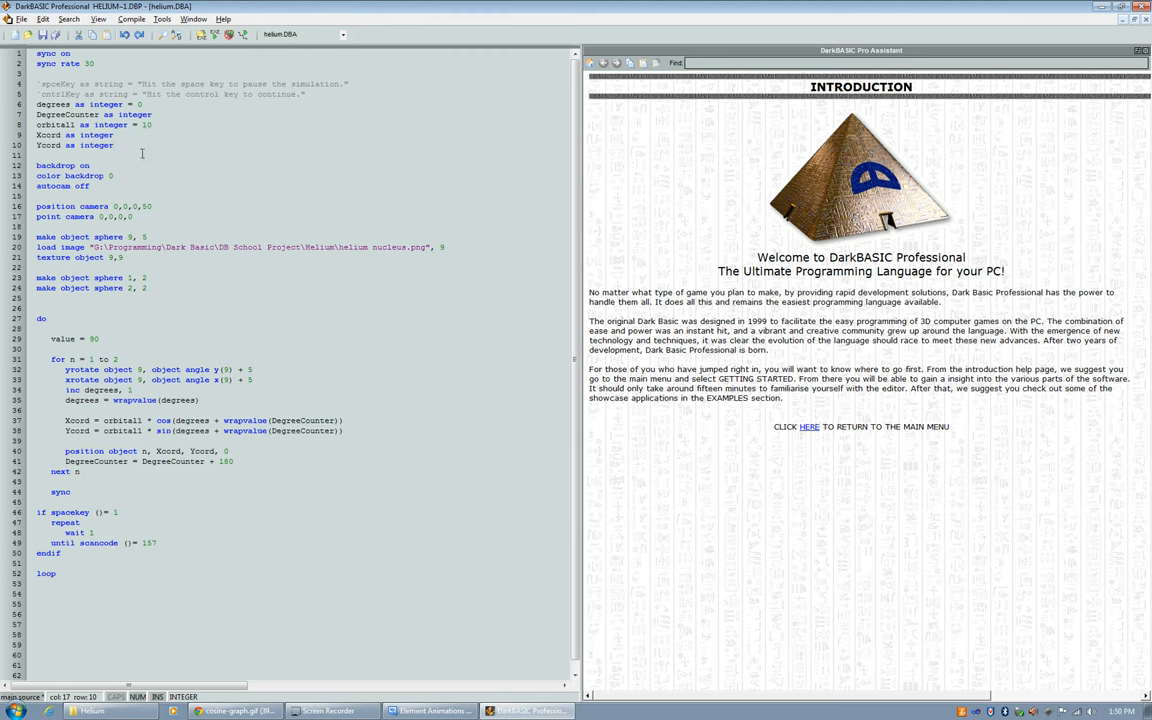
pyautogui.click(114, 145)
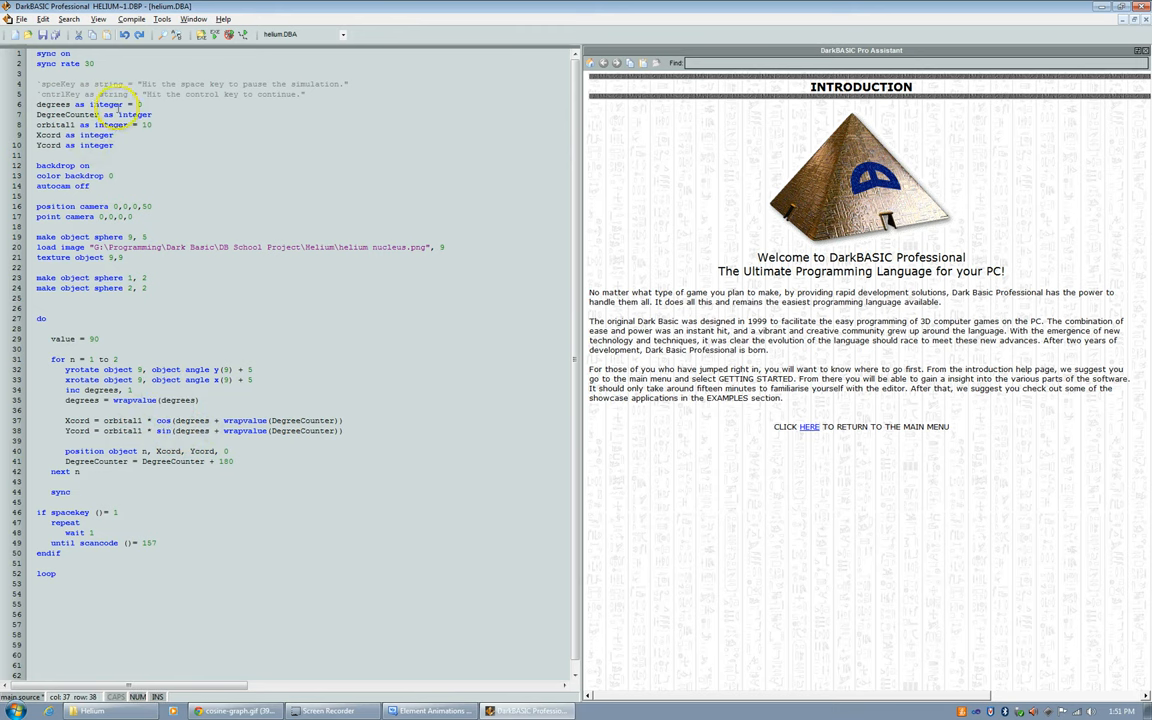
pyautogui.moveTo(208, 108)
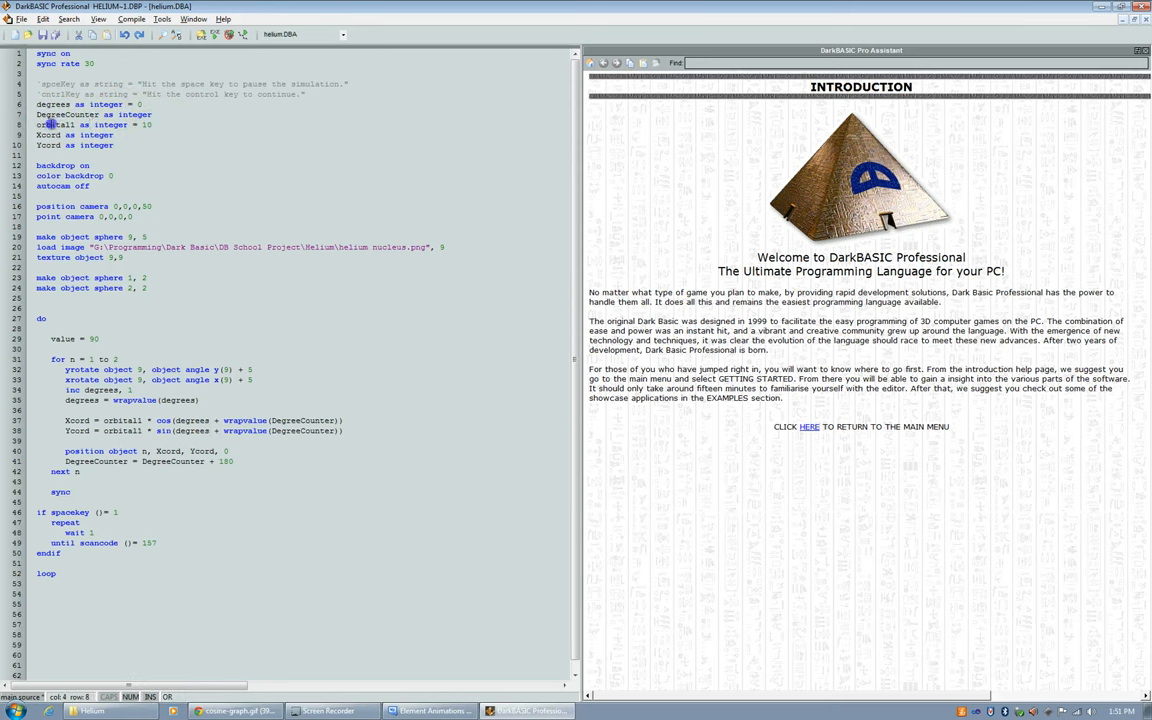
# Compile and run helium.exe twice, approving the security warning each time.
pyautogui.click(214, 34)
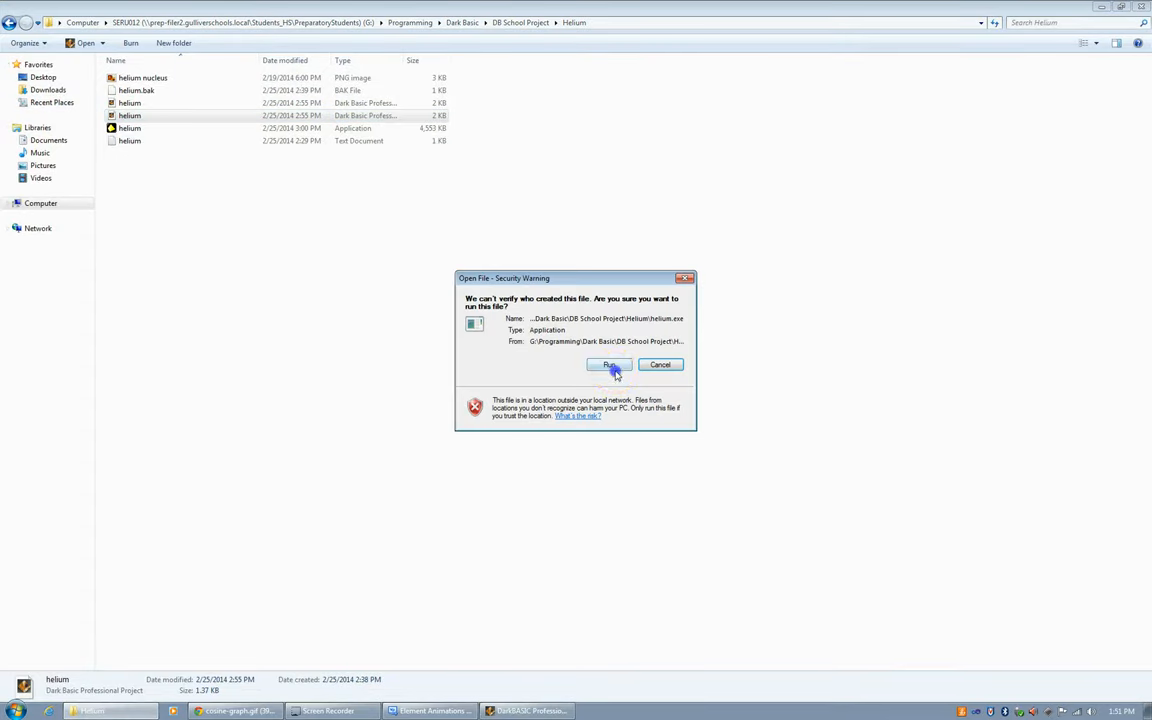
pyautogui.click(610, 364)
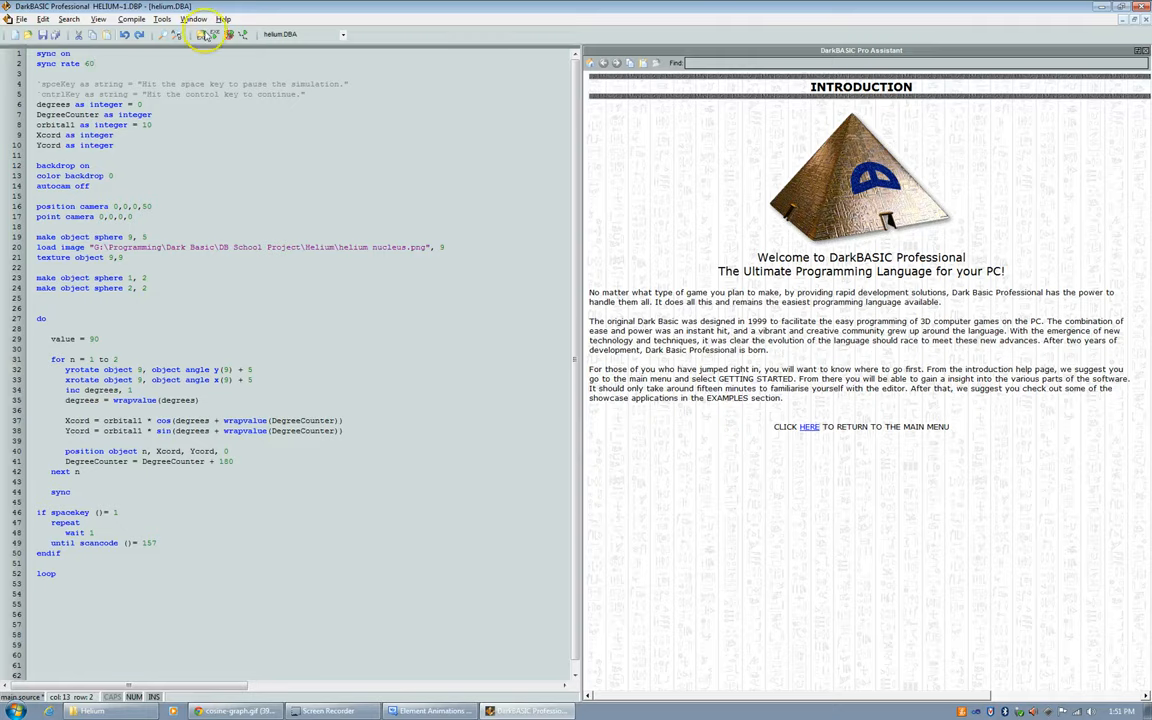
pyautogui.click(228, 34)
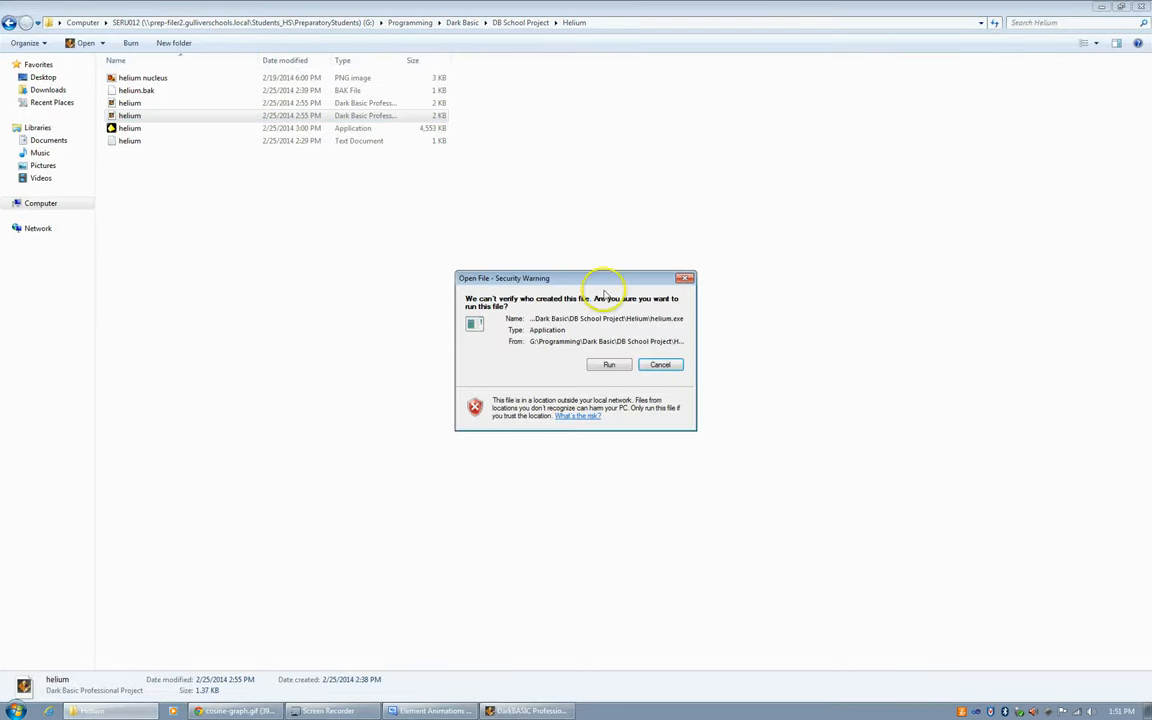
pyautogui.click(609, 364)
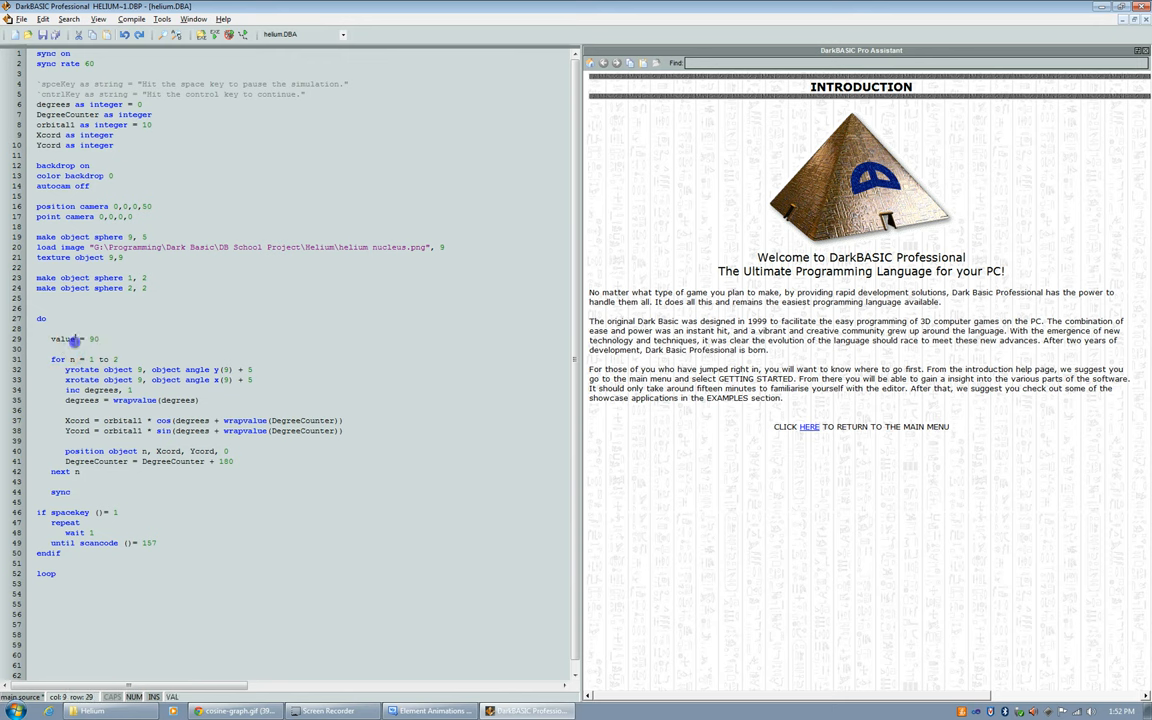
pyautogui.moveTo(70, 340)
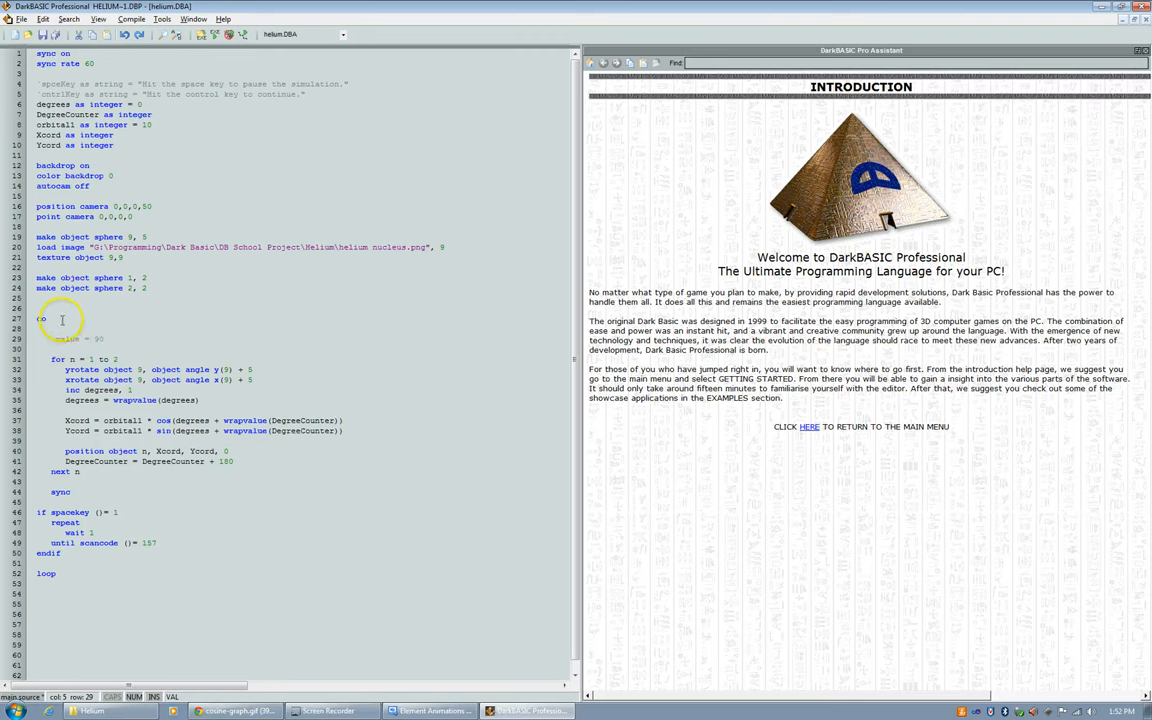
# Retype do, remove blank lines around it, and add a blank line before inc degrees.
pyautogui.write('d')
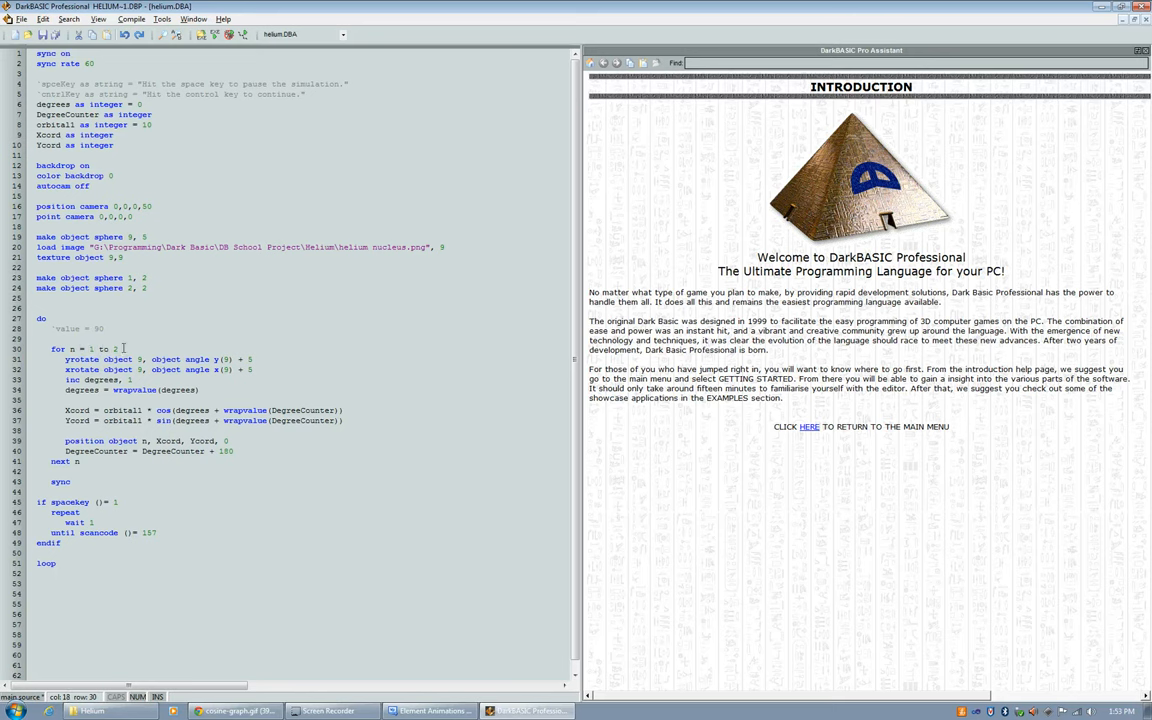
pyautogui.doubleClick(80, 359)
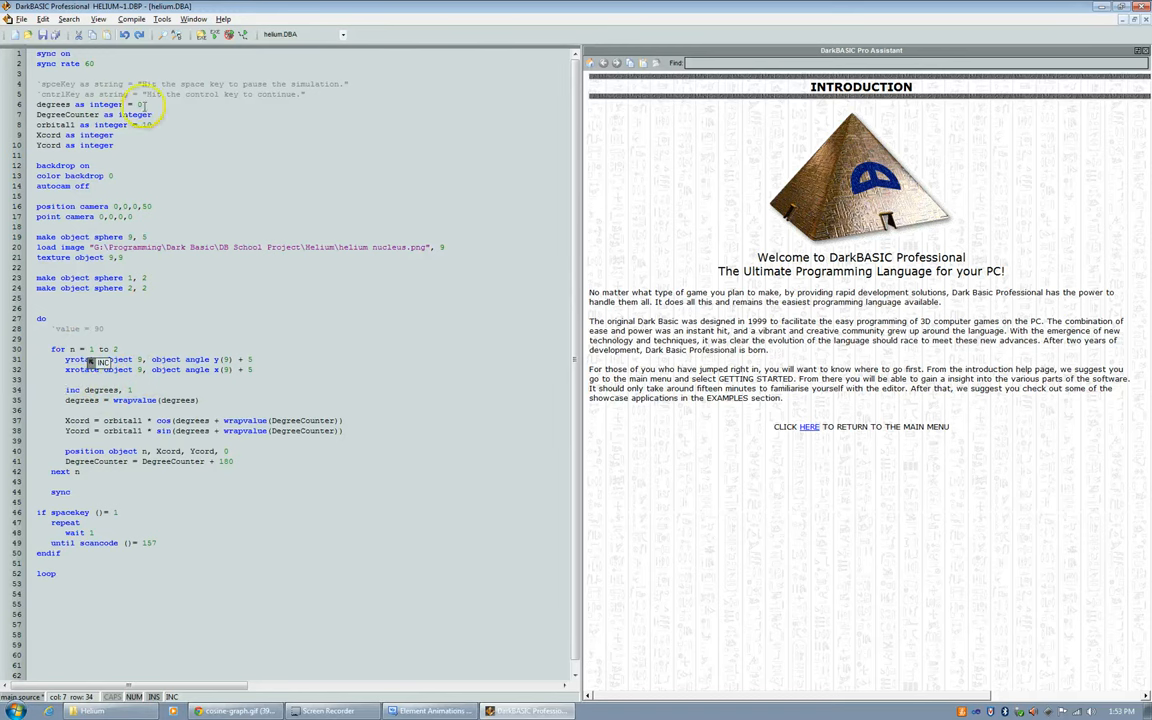
pyautogui.click(104, 389)
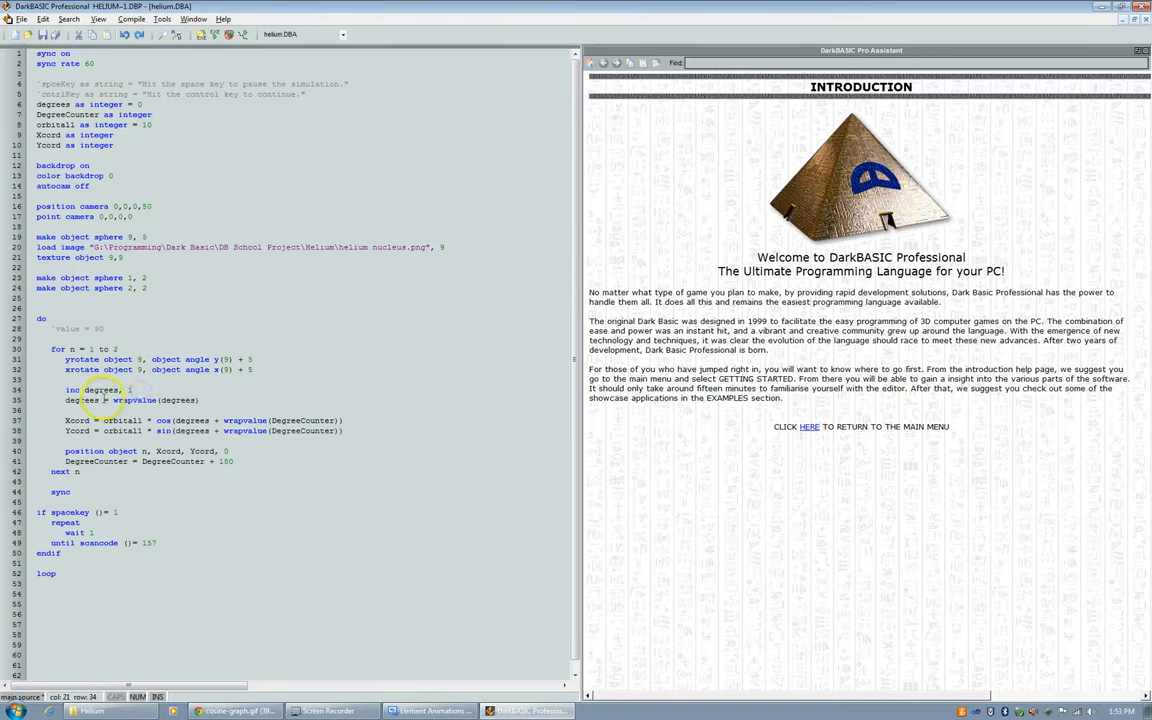
pyautogui.doubleClick(105, 400)
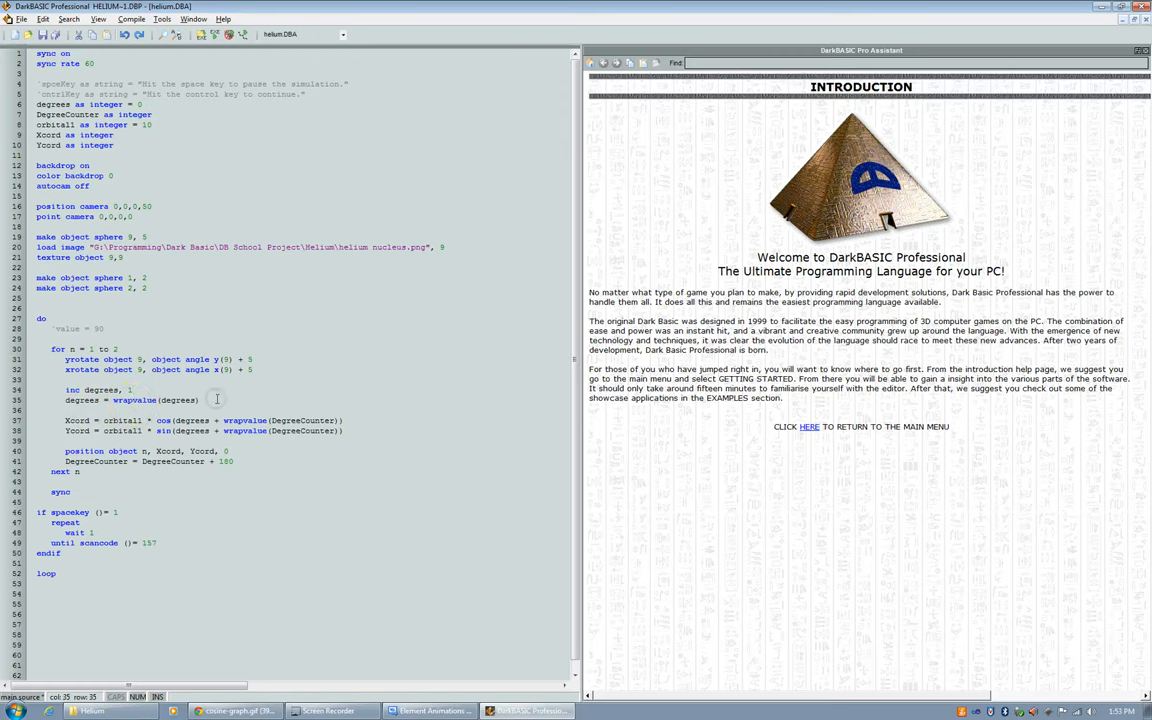
pyautogui.moveTo(216, 399)
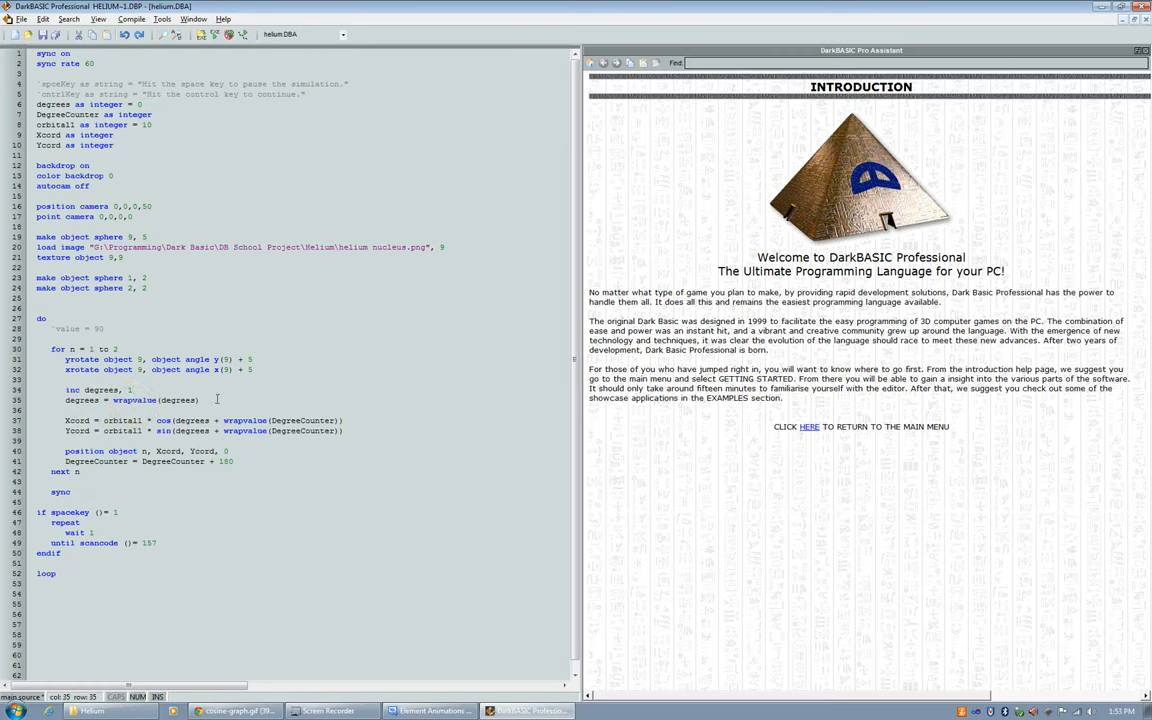
pyautogui.moveTo(222, 390)
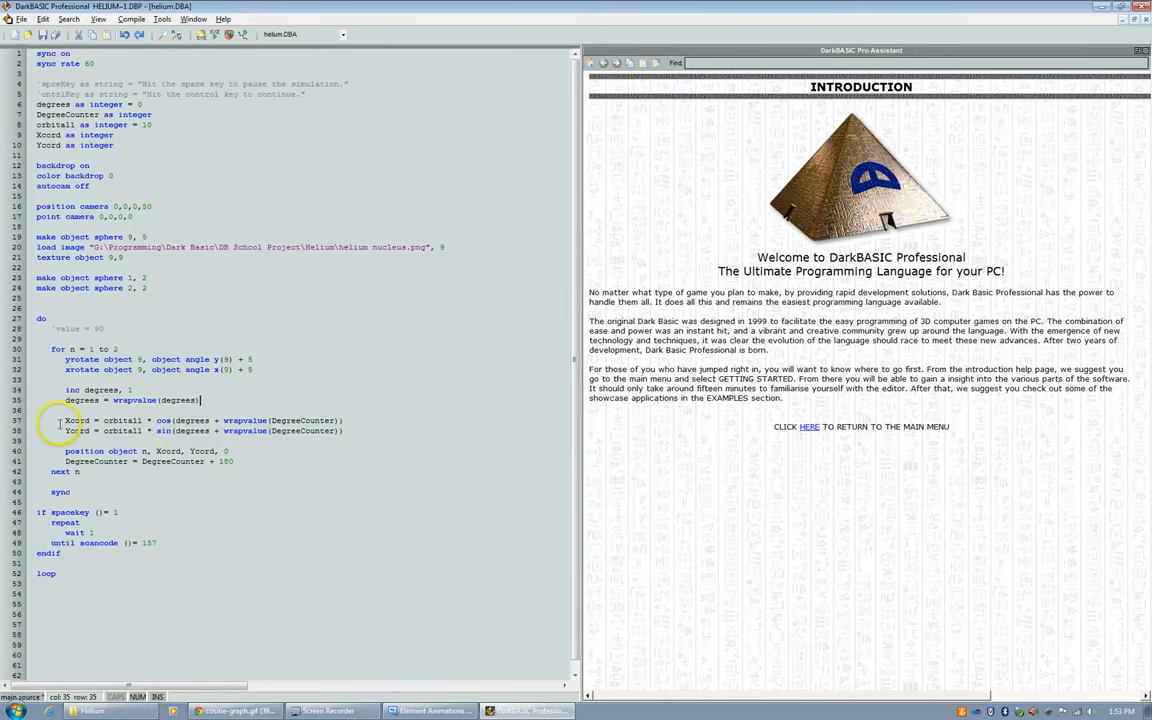
pyautogui.moveTo(64, 420); pyautogui.dragTo(345, 430)
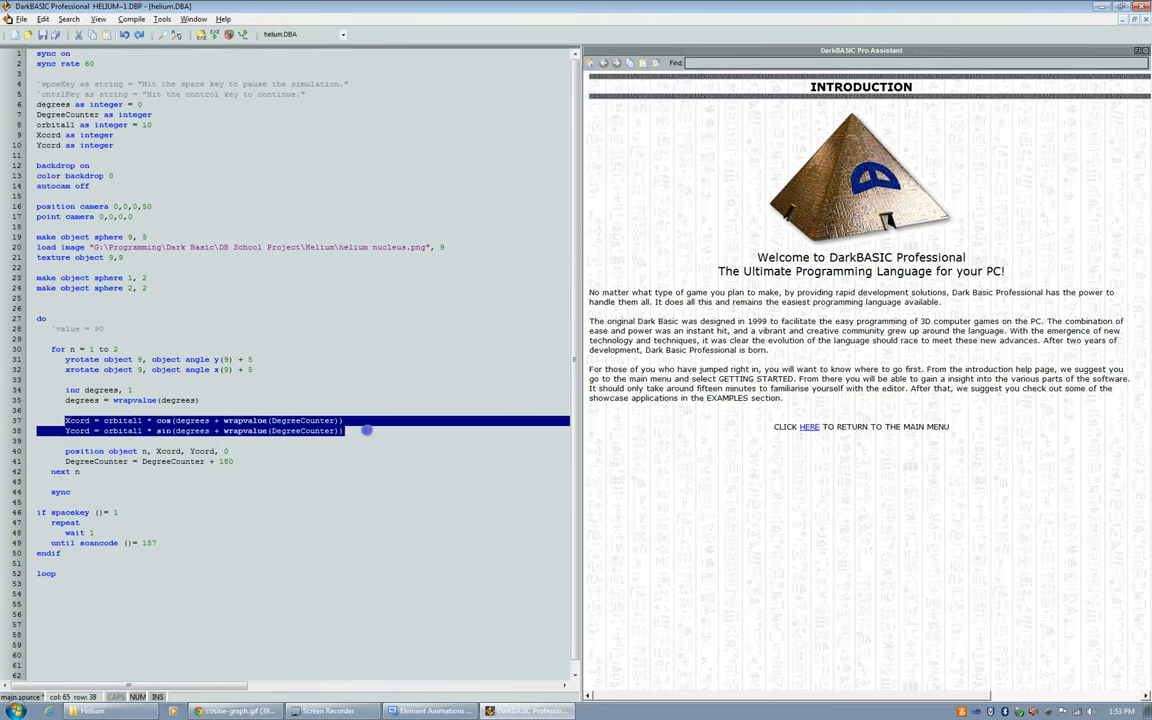
pyautogui.click(80, 419)
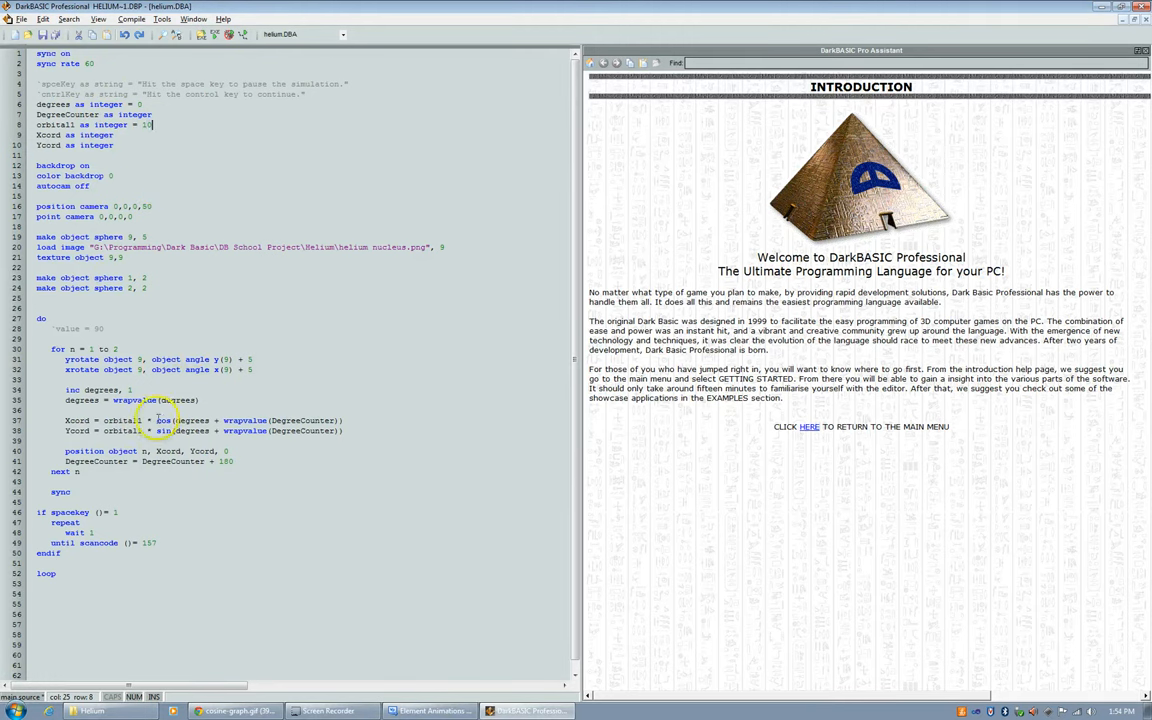
pyautogui.doubleClick(122, 420)
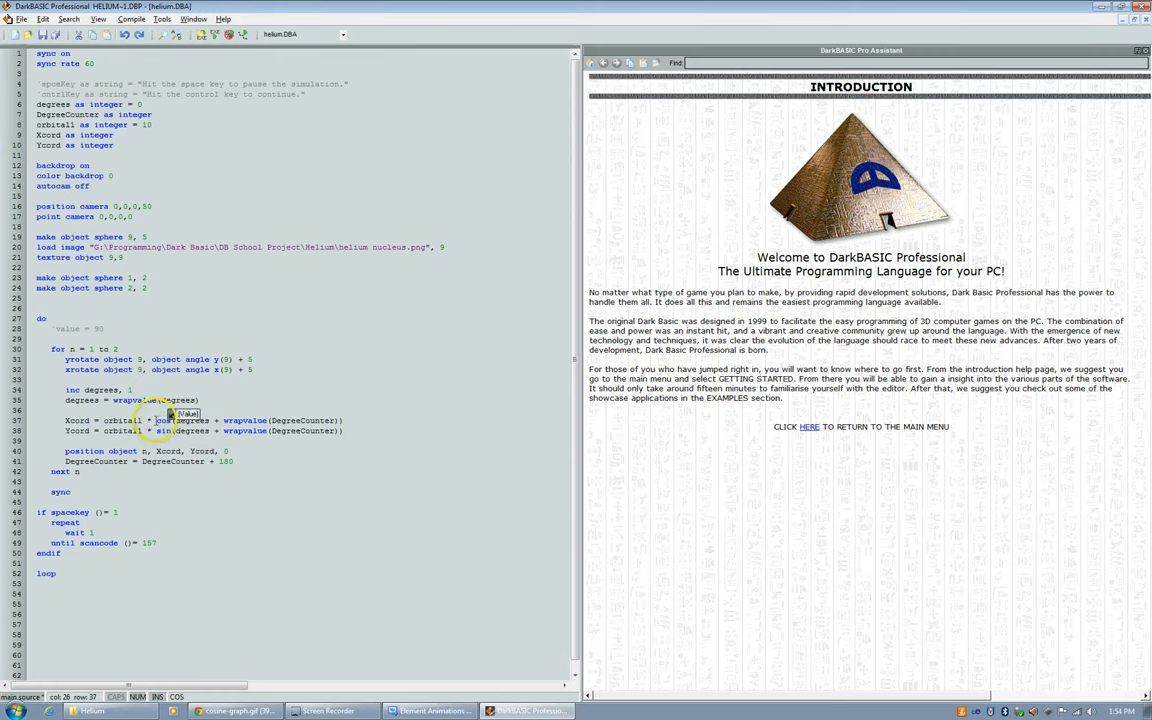
pyautogui.moveTo(157, 420); pyautogui.dragTo(341, 420)
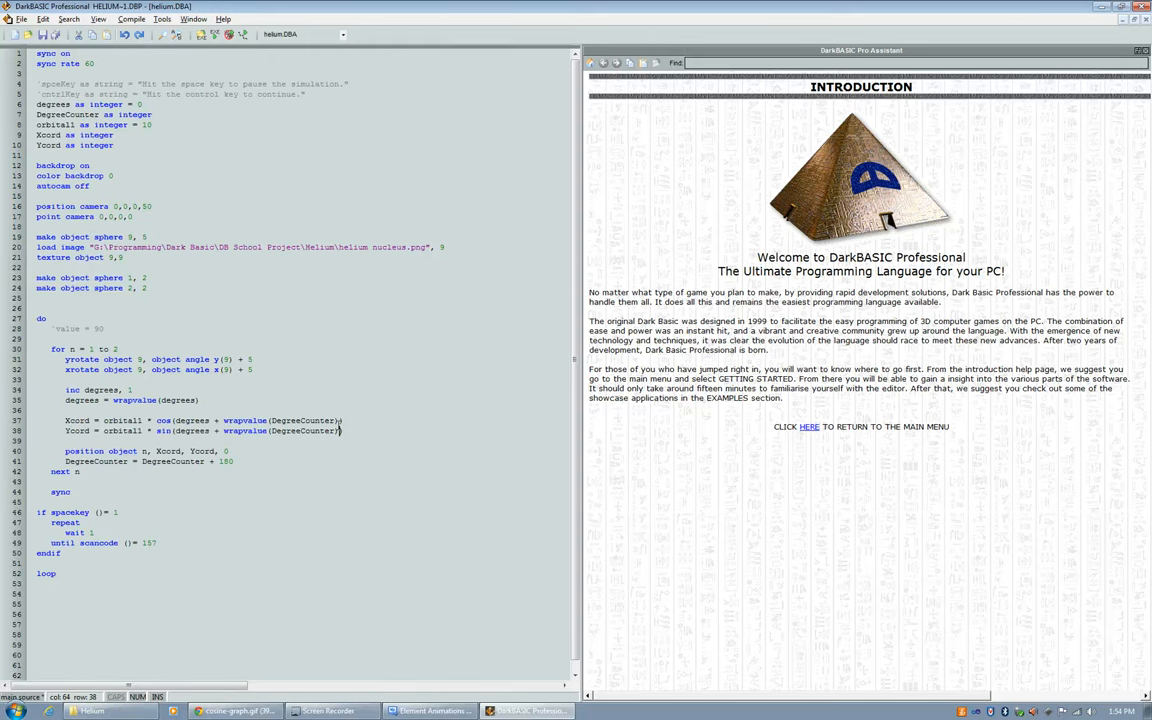
pyautogui.moveTo(380, 396)
pyautogui.write(')')
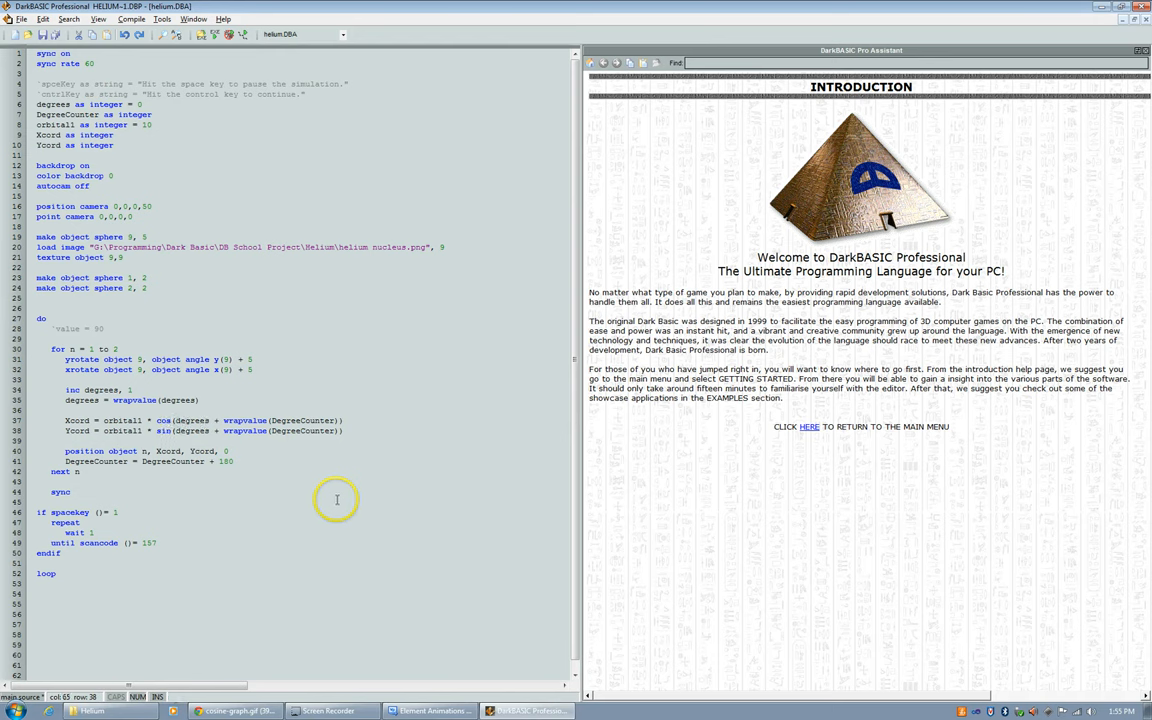
pyautogui.moveTo(374, 581)
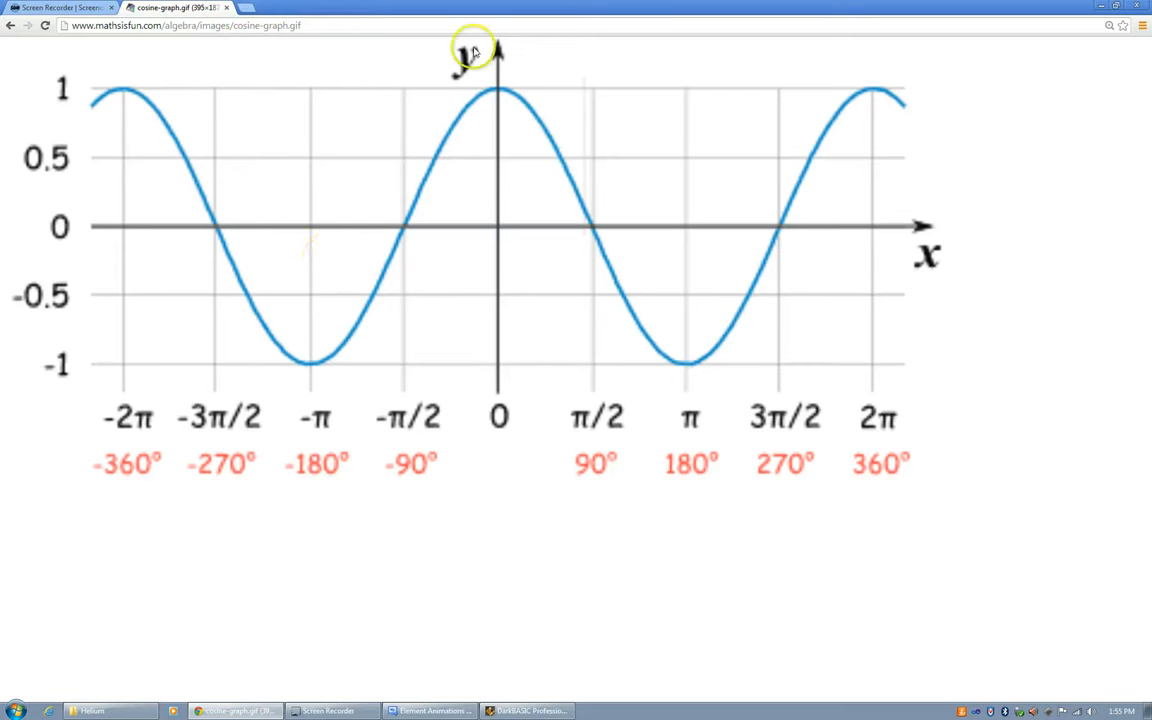
pyautogui.moveTo(493, 105)
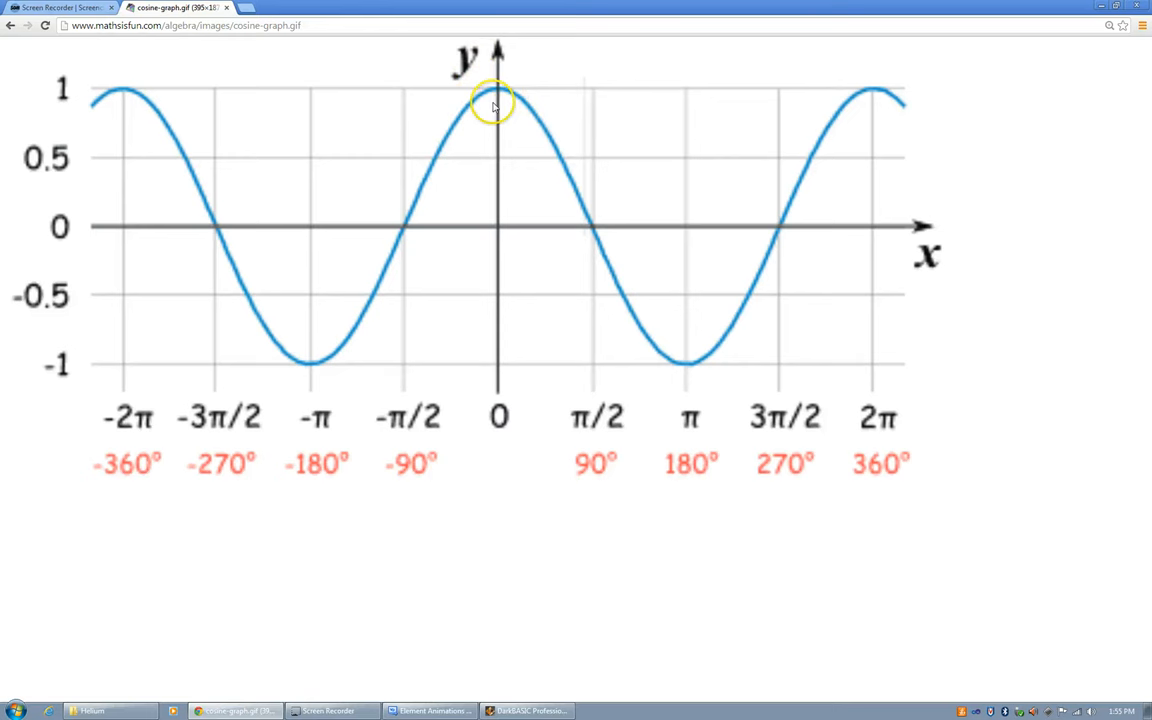
pyautogui.moveTo(562, 145)
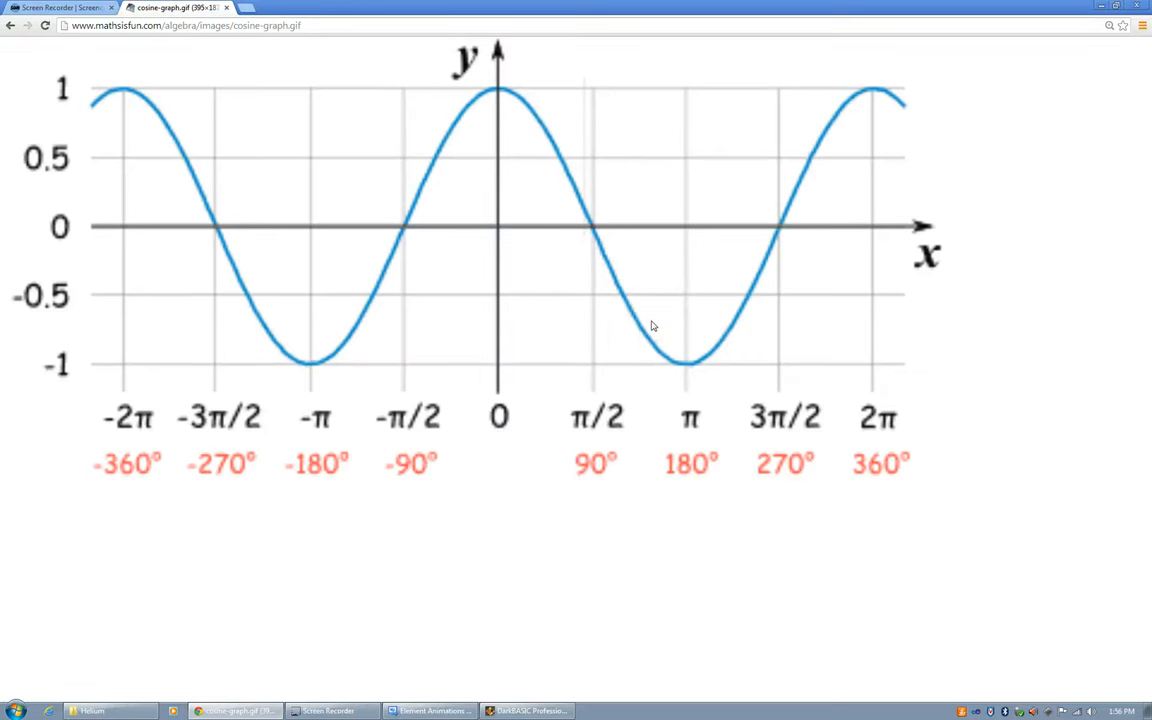
pyautogui.moveTo(650, 331)
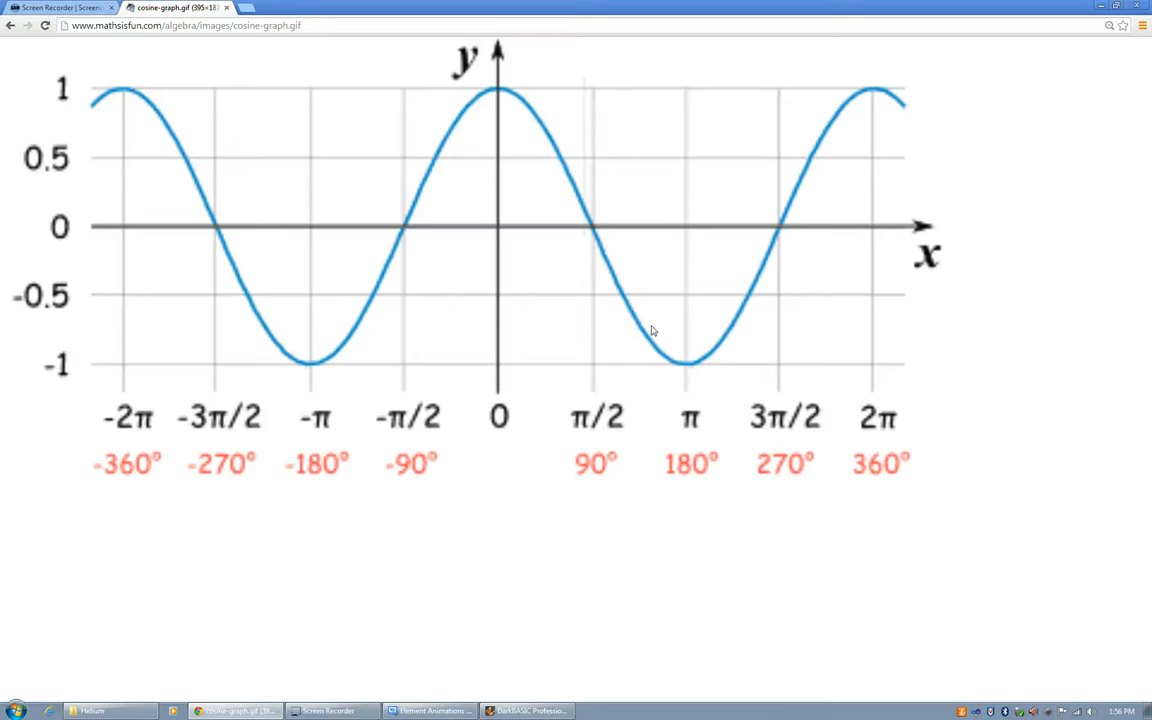
# View the mathsisfun cosine graph image spanning -360° to 360°.
pyautogui.click(625, 298)
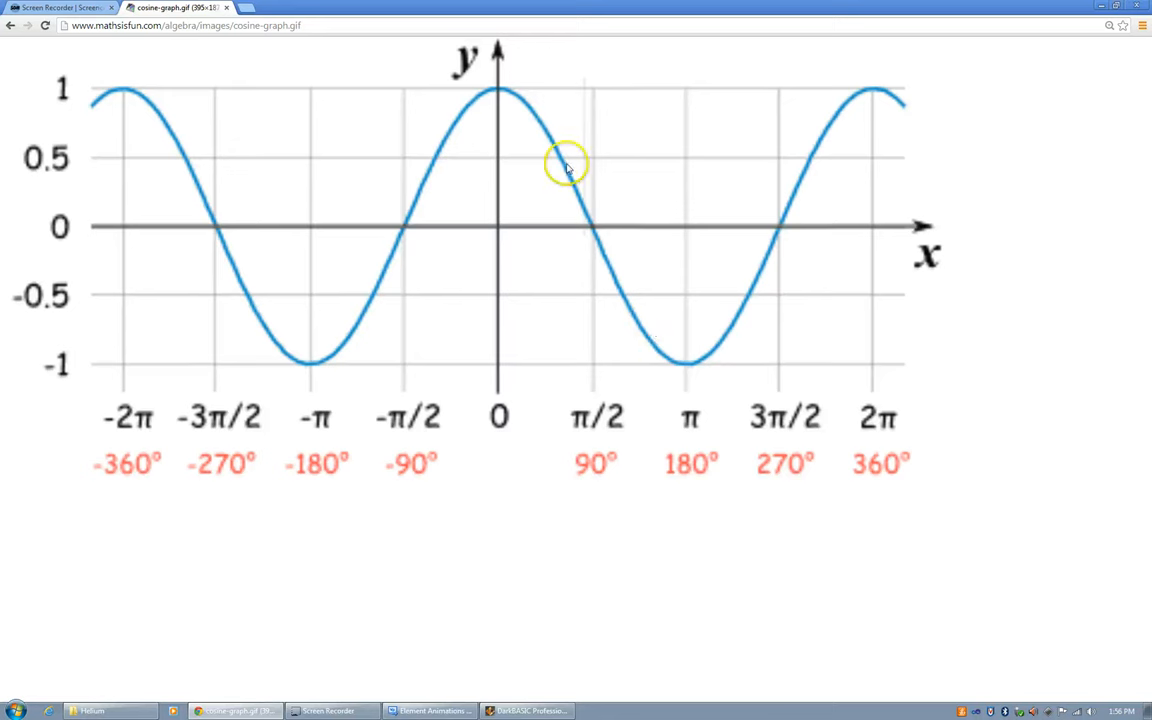
pyautogui.moveTo(570, 192)
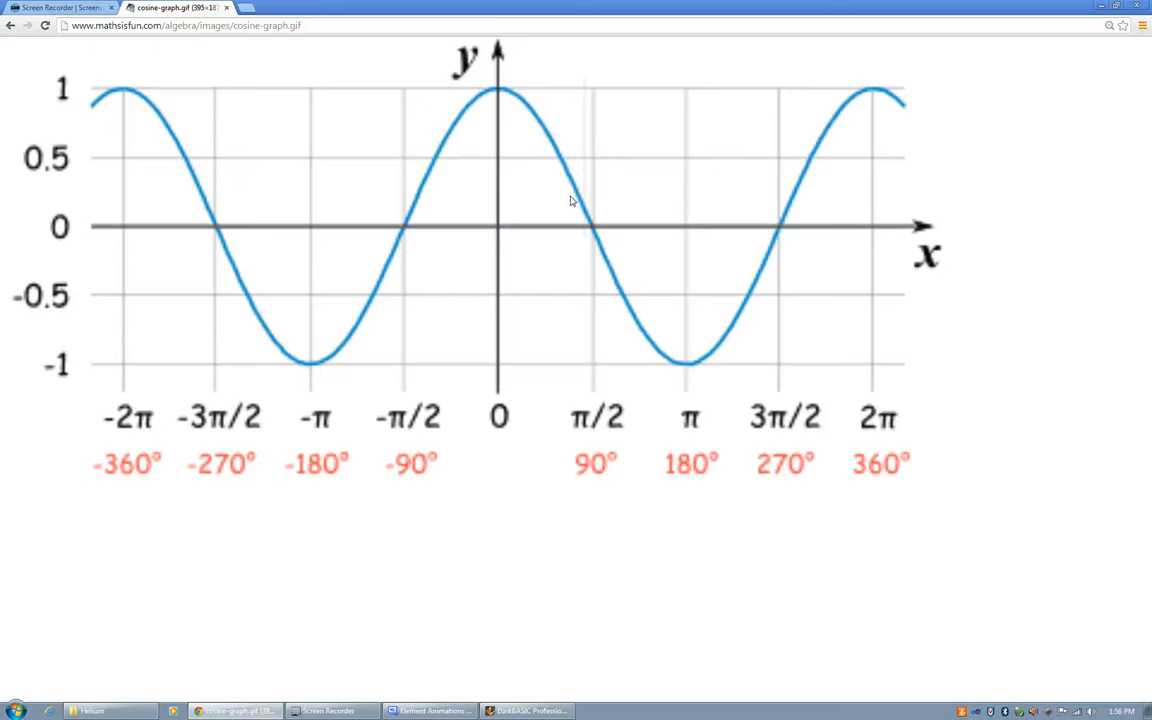
pyautogui.click(593, 228)
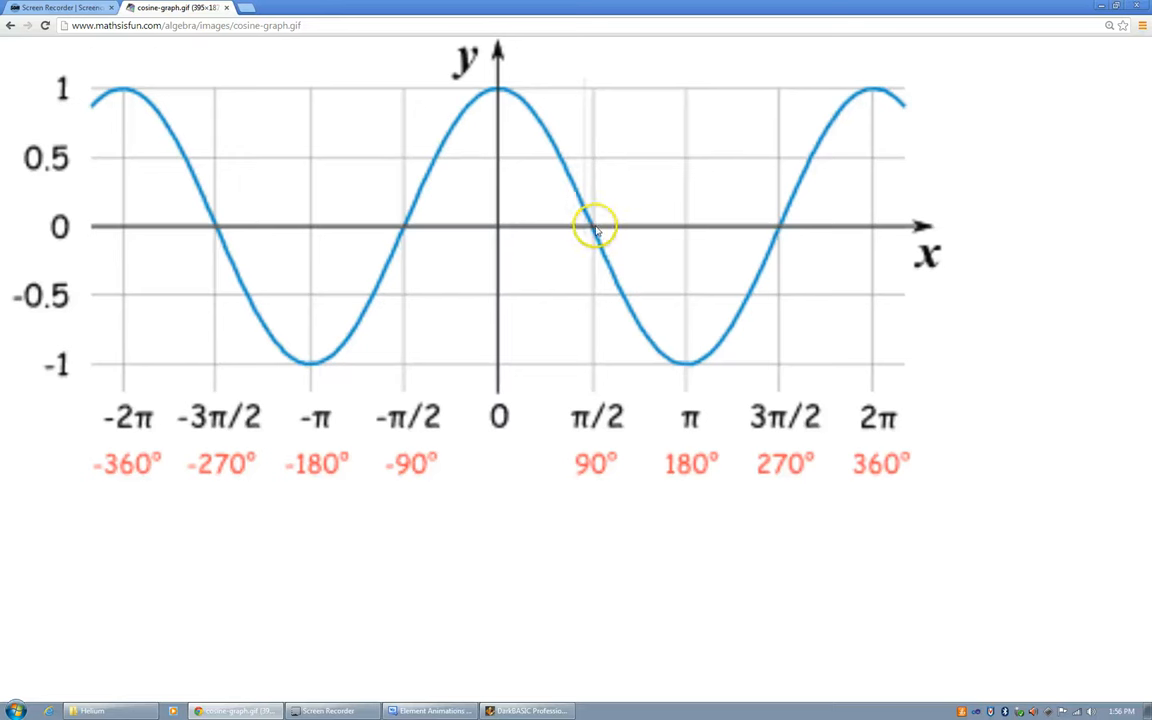
pyautogui.moveTo(595, 230)
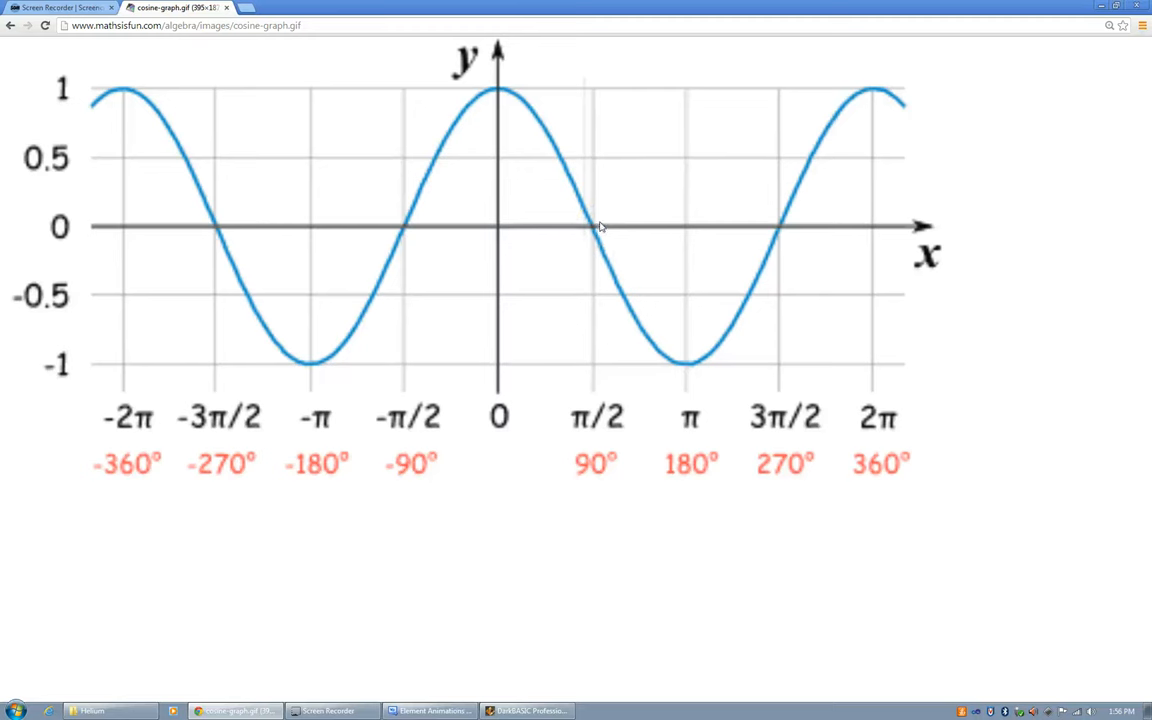
pyautogui.moveTo(600, 225)
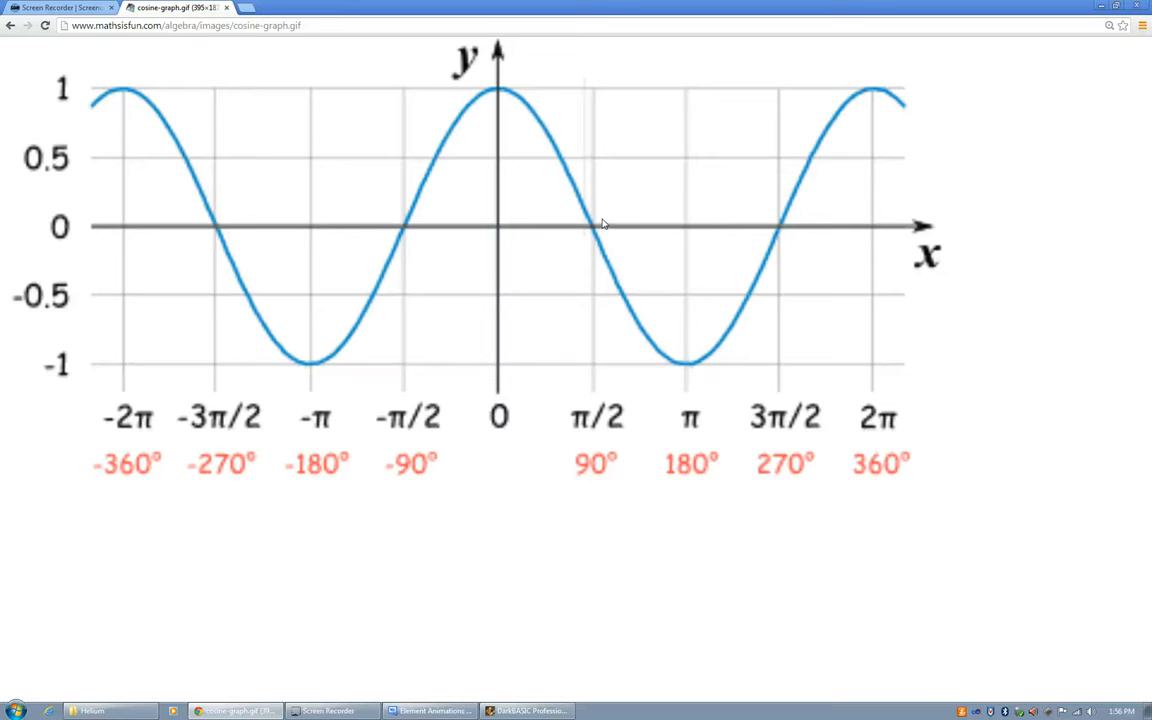
pyautogui.moveTo(598, 230)
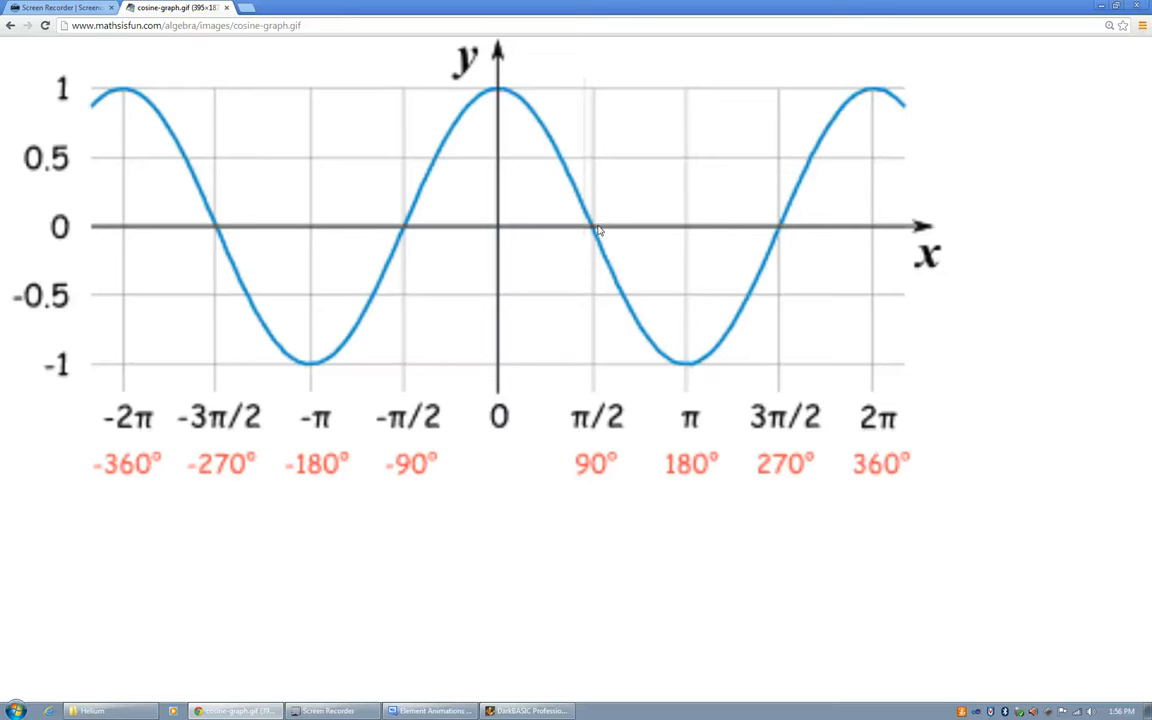
pyautogui.moveTo(595, 240)
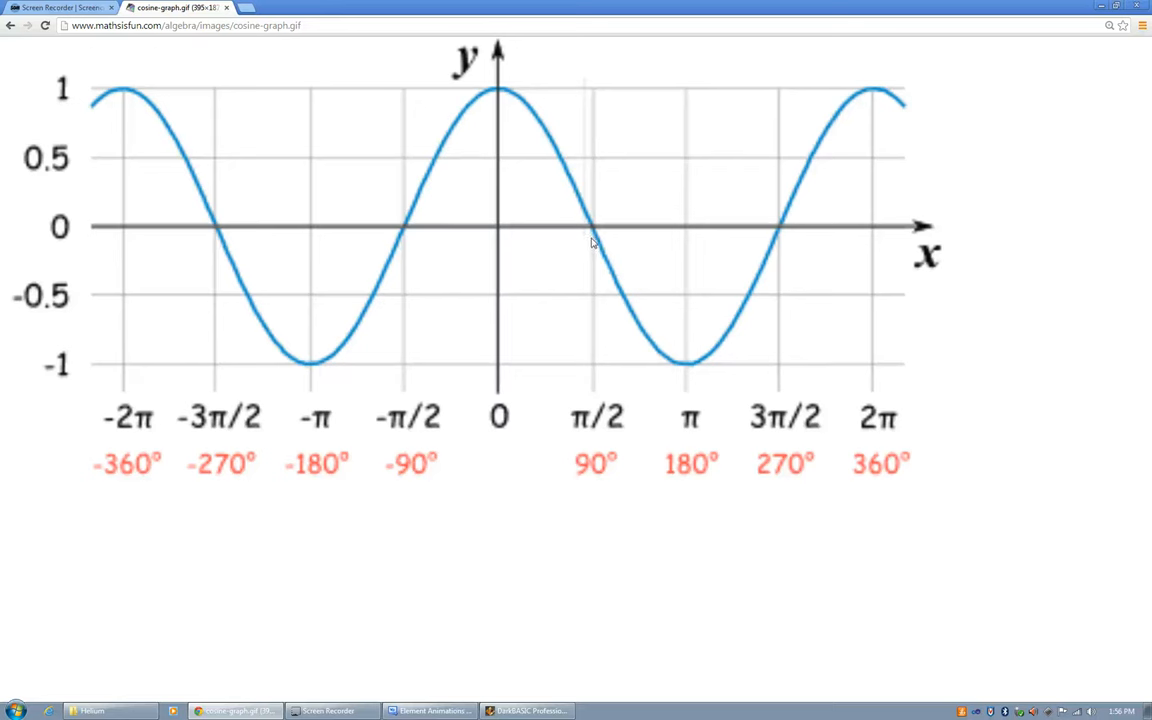
pyautogui.moveTo(598, 240)
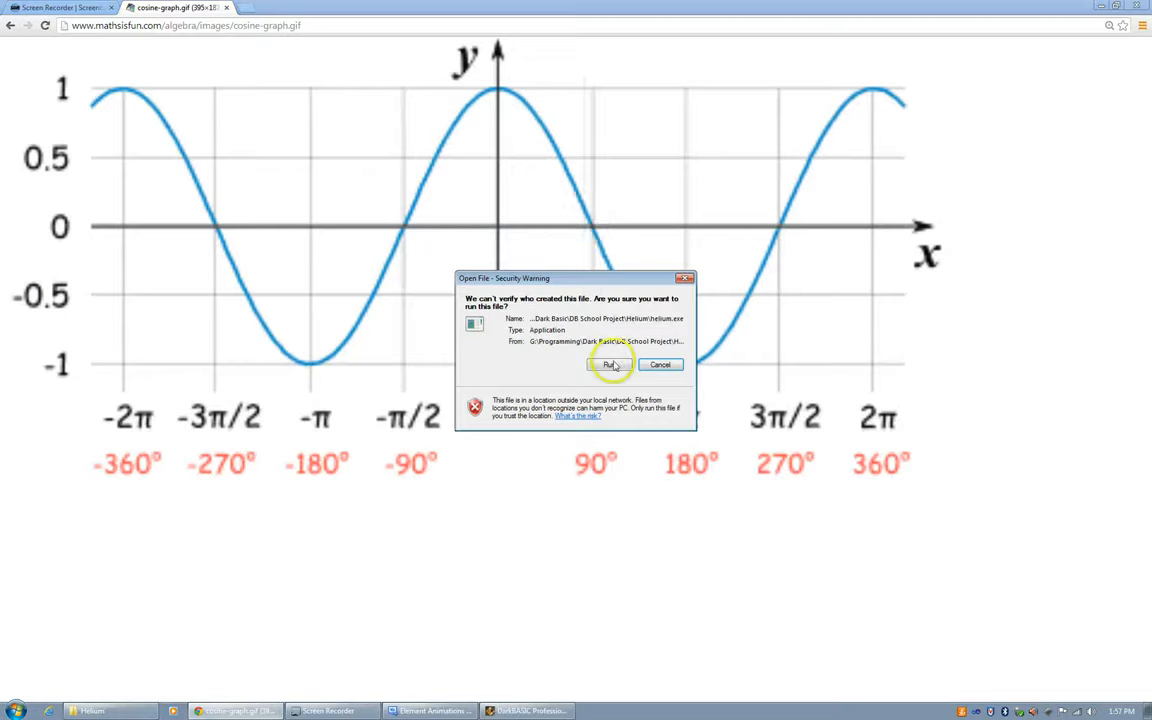
# Approve the security warning so helium.exe runs full screen.
pyautogui.click(609, 364)
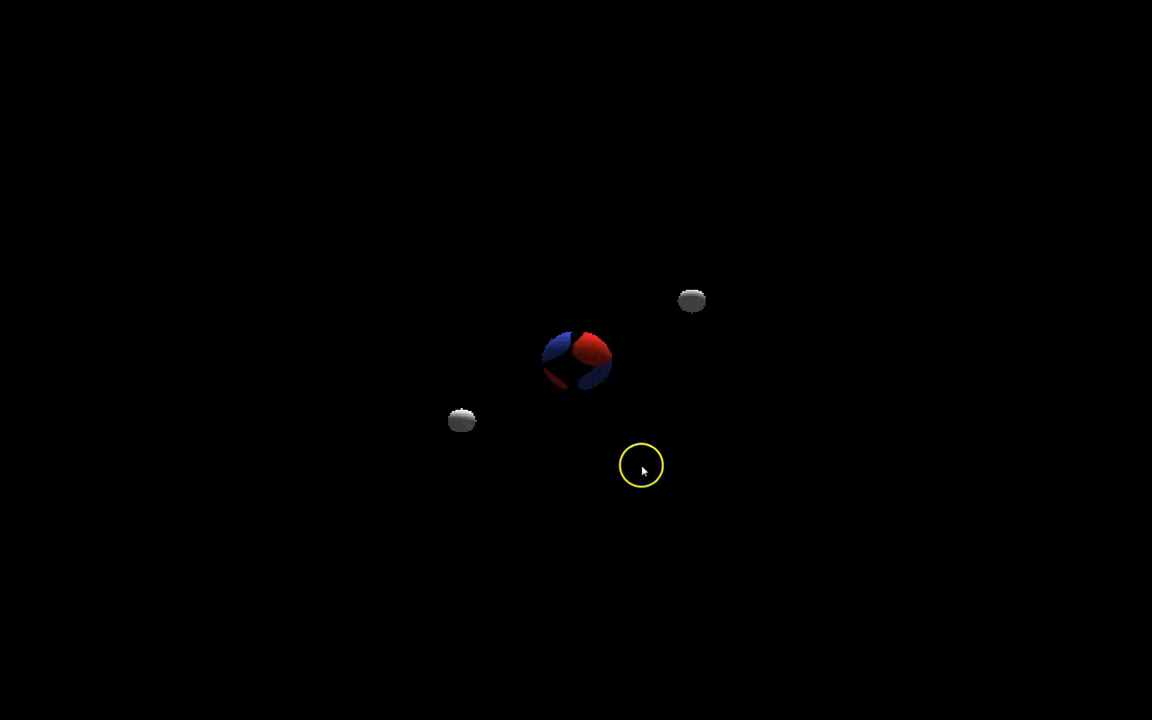
pyautogui.moveTo(685, 363)
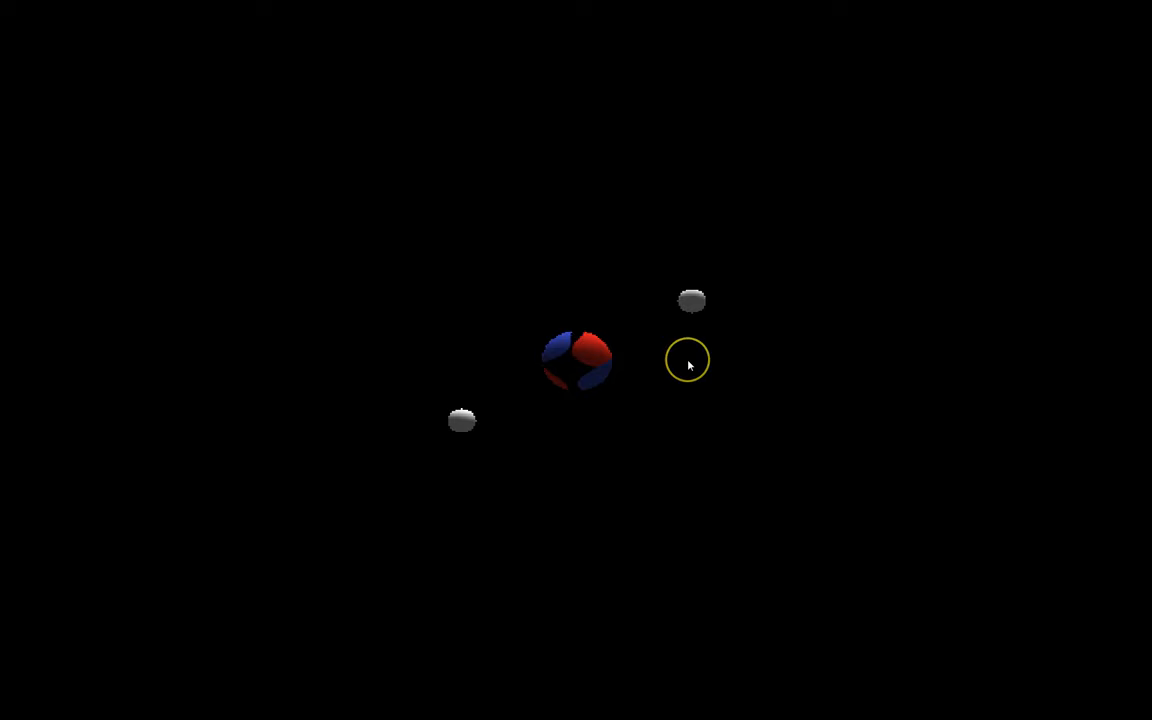
pyautogui.moveTo(725, 378)
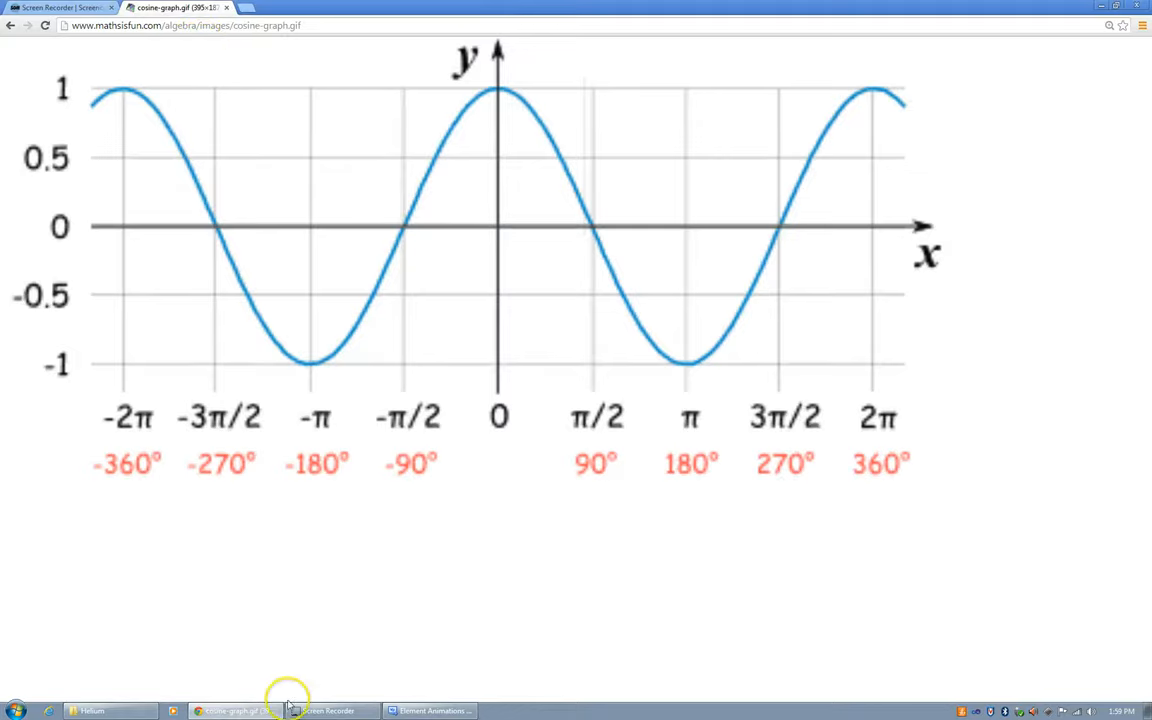
# Navigate up to DB School Project and open the oxygen project in DarkBASIC.
pyautogui.click(110, 710)
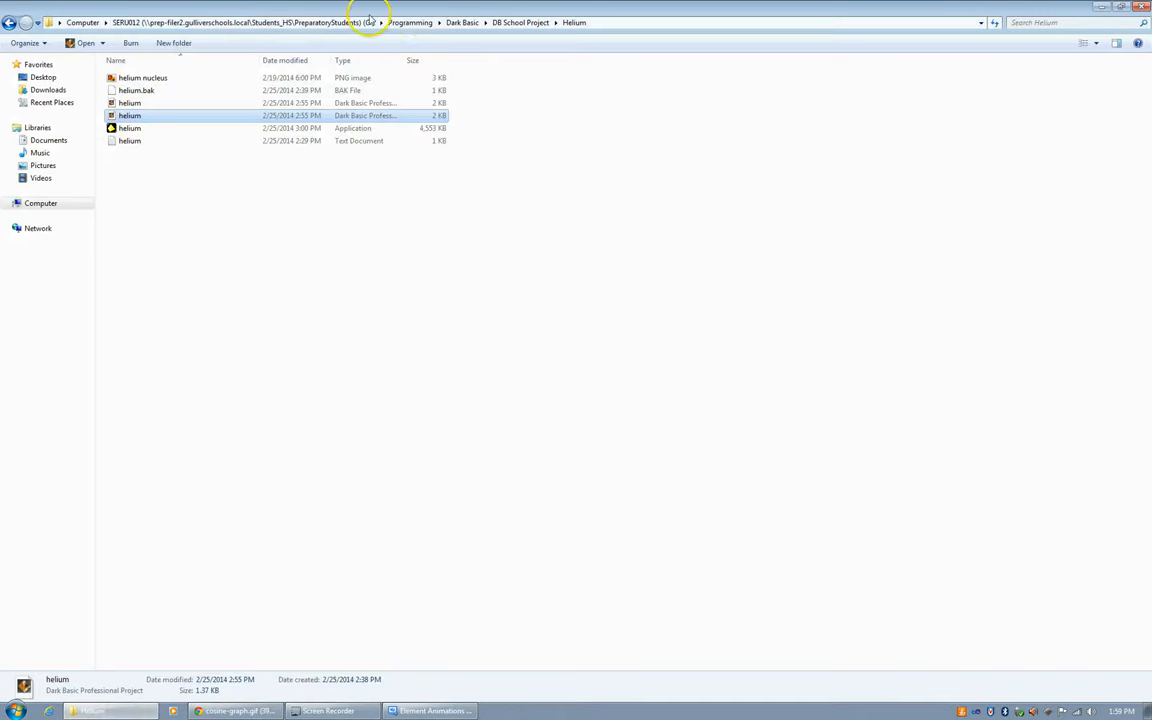
pyautogui.click(520, 22)
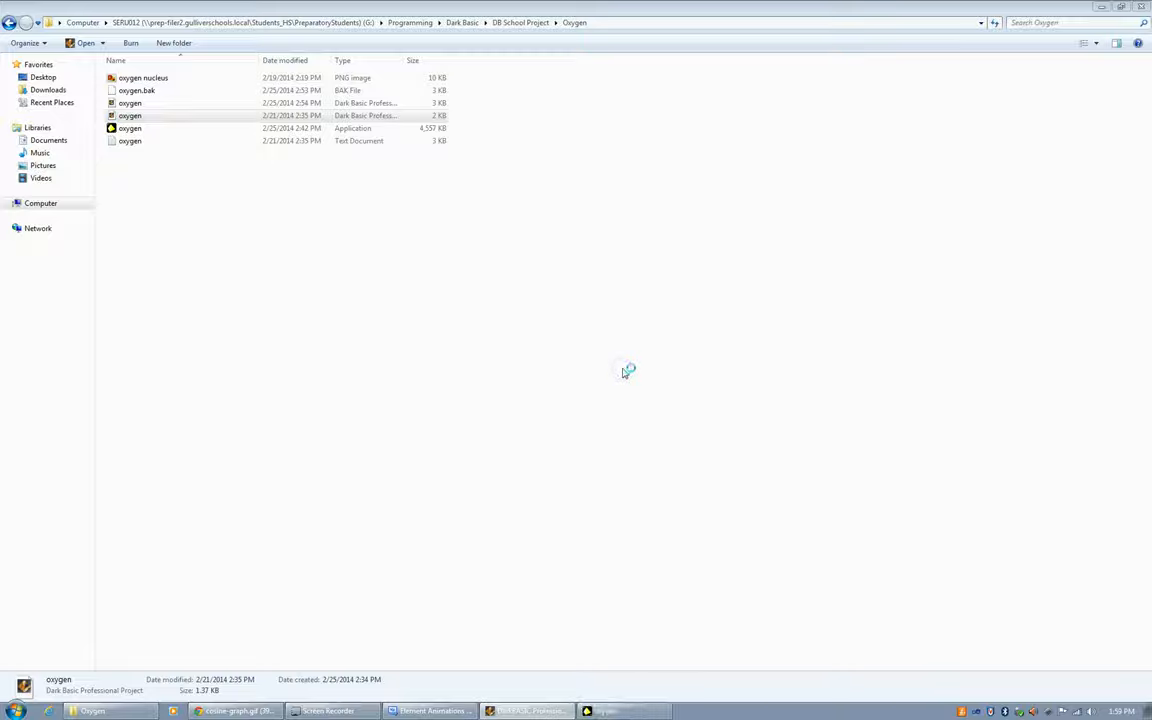
pyautogui.doubleClick(129, 128)
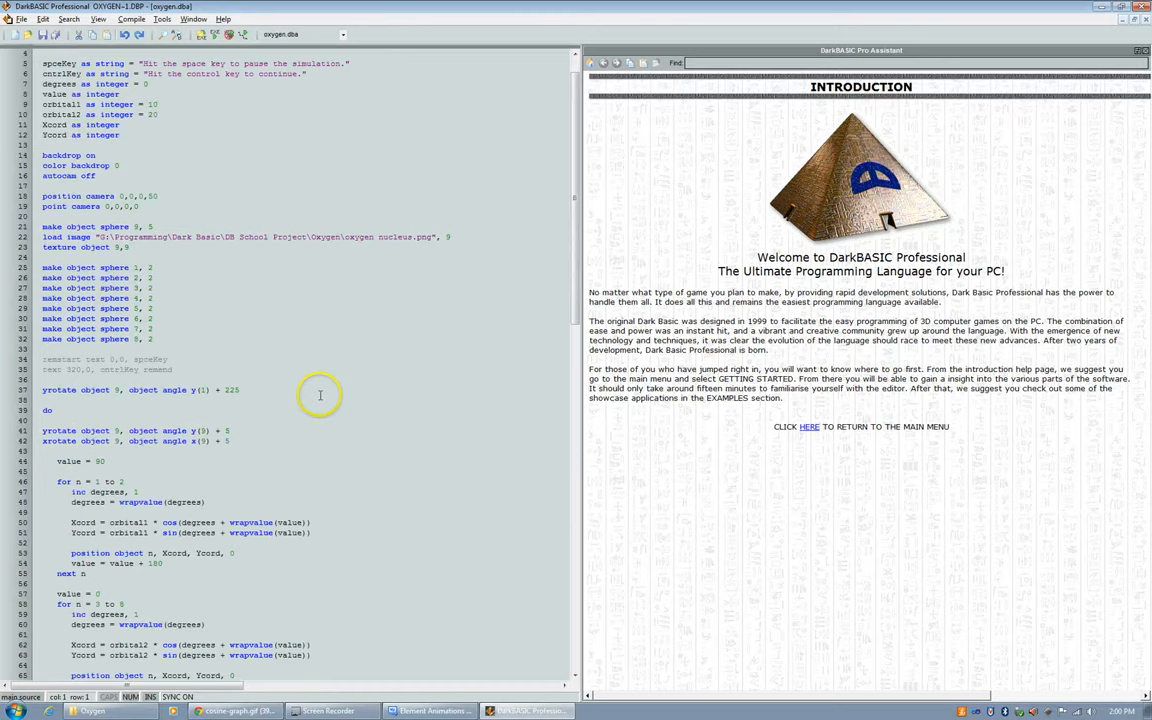
pyautogui.scroll(-3)
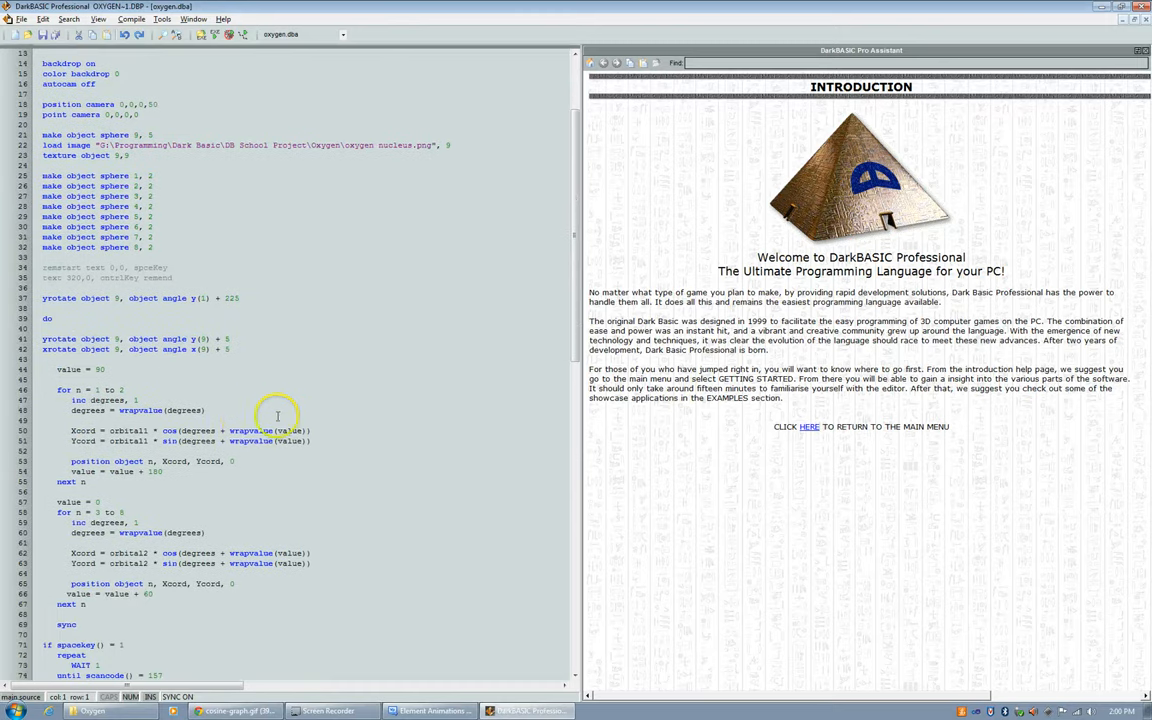
pyautogui.scroll(-3)
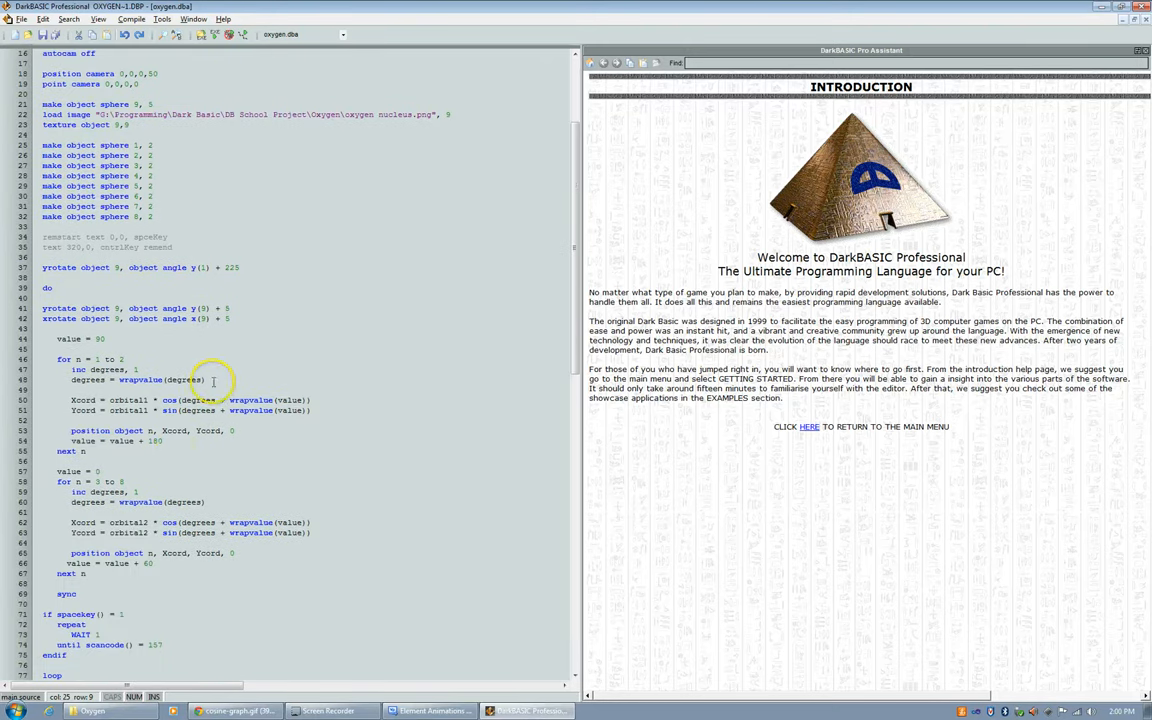
pyautogui.click(160, 457)
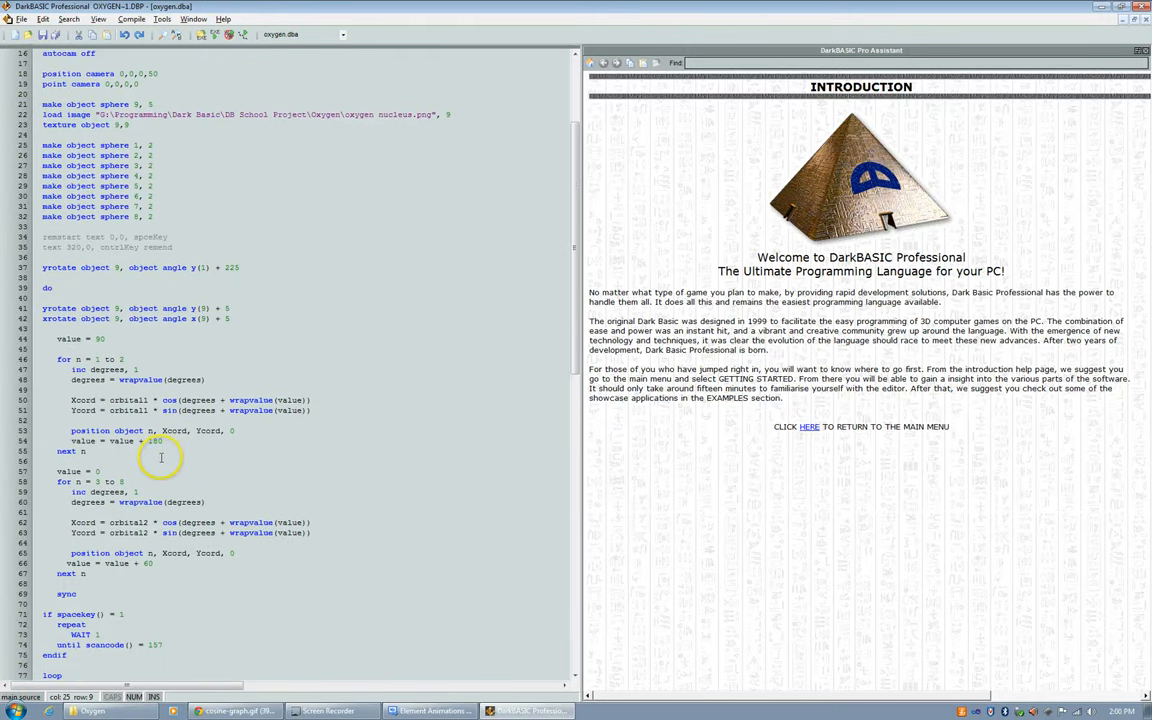
pyautogui.moveTo(162, 456)
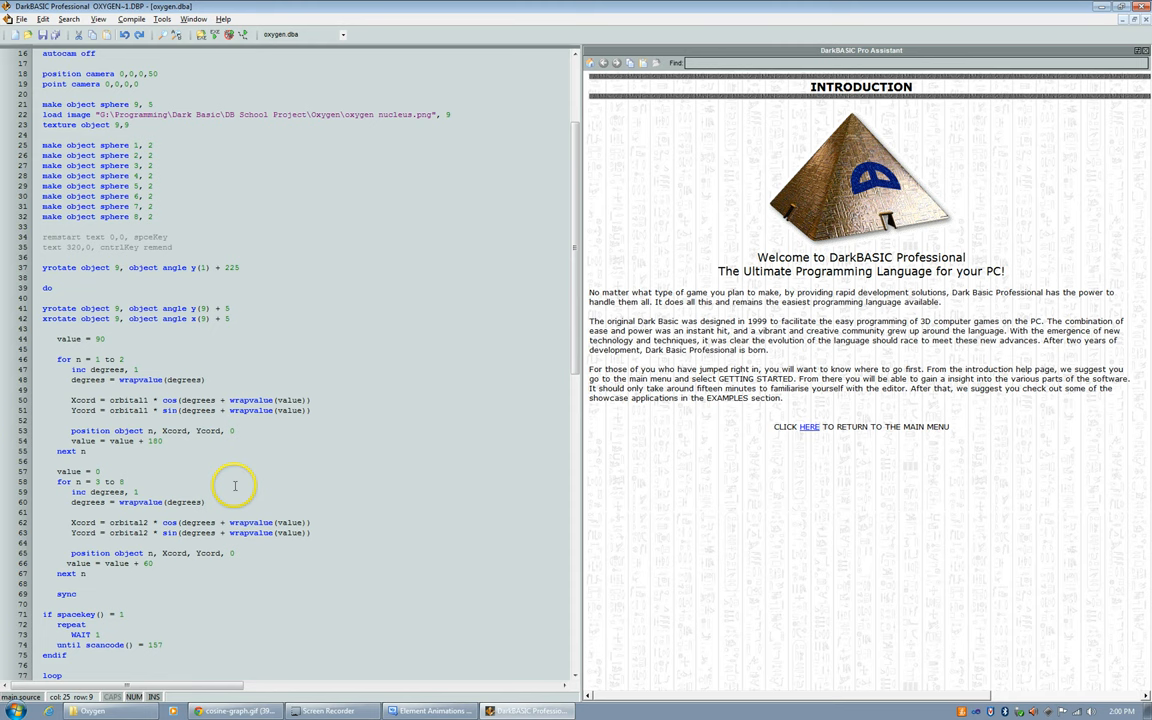
pyautogui.moveTo(147, 568)
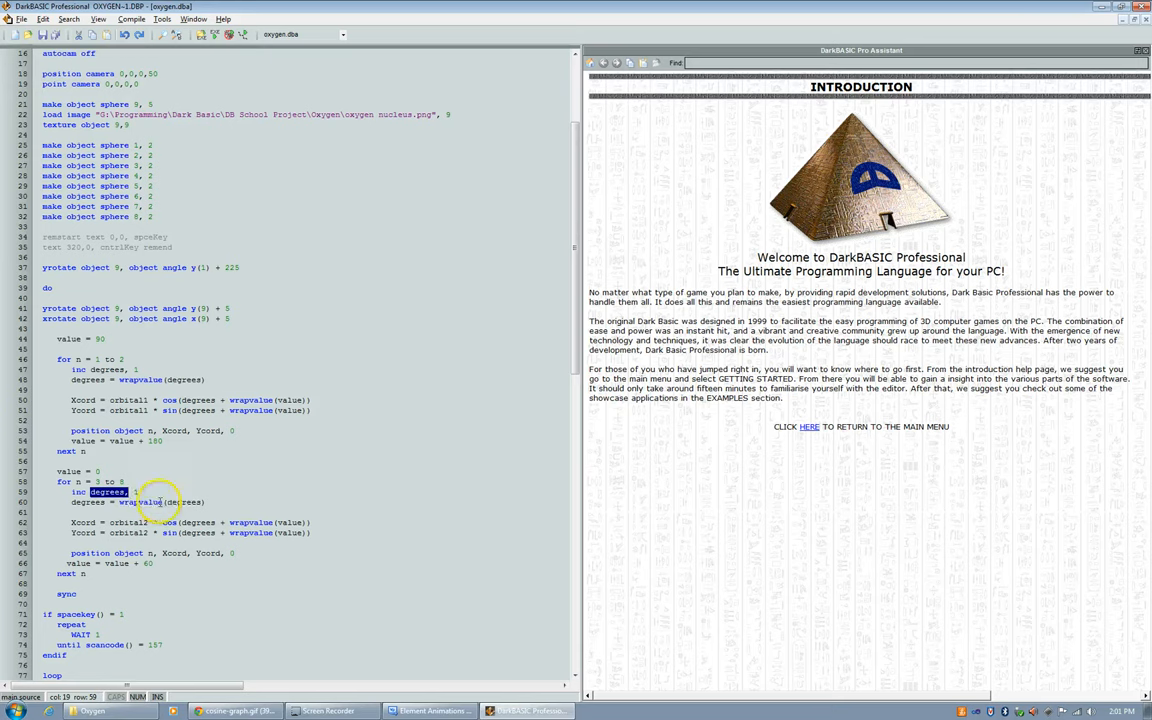
pyautogui.click(228, 35)
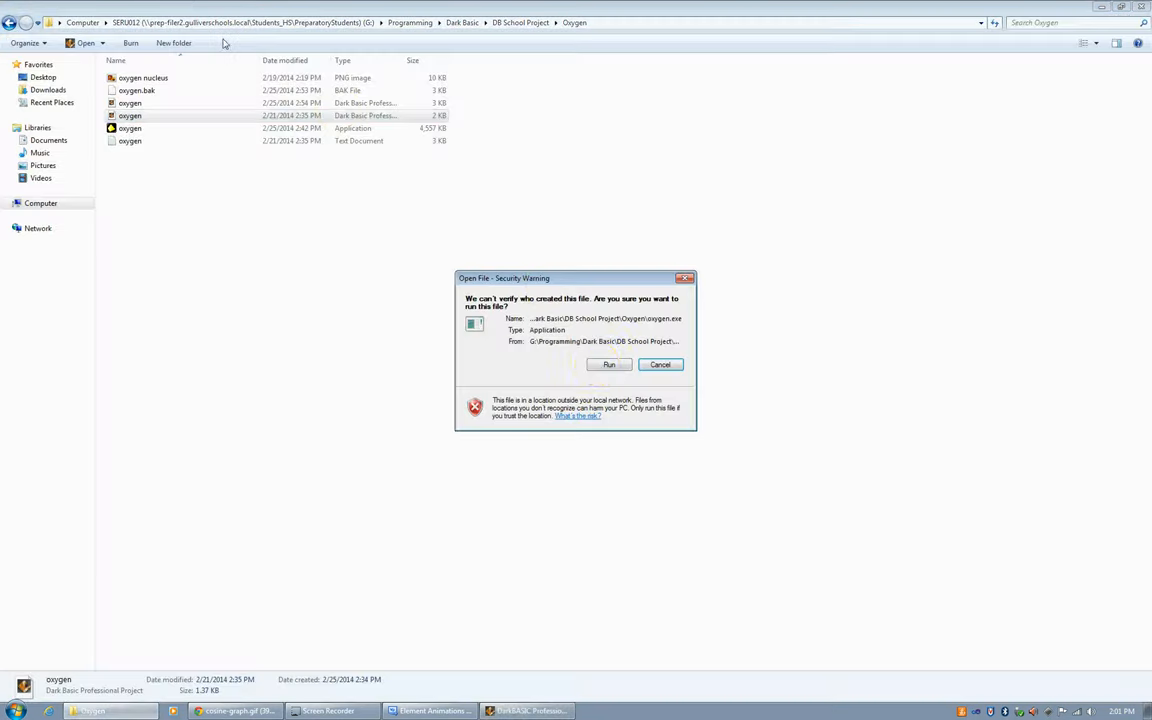
# Allow oxygen.exe to run from the Security Warning.
pyautogui.click(608, 364)
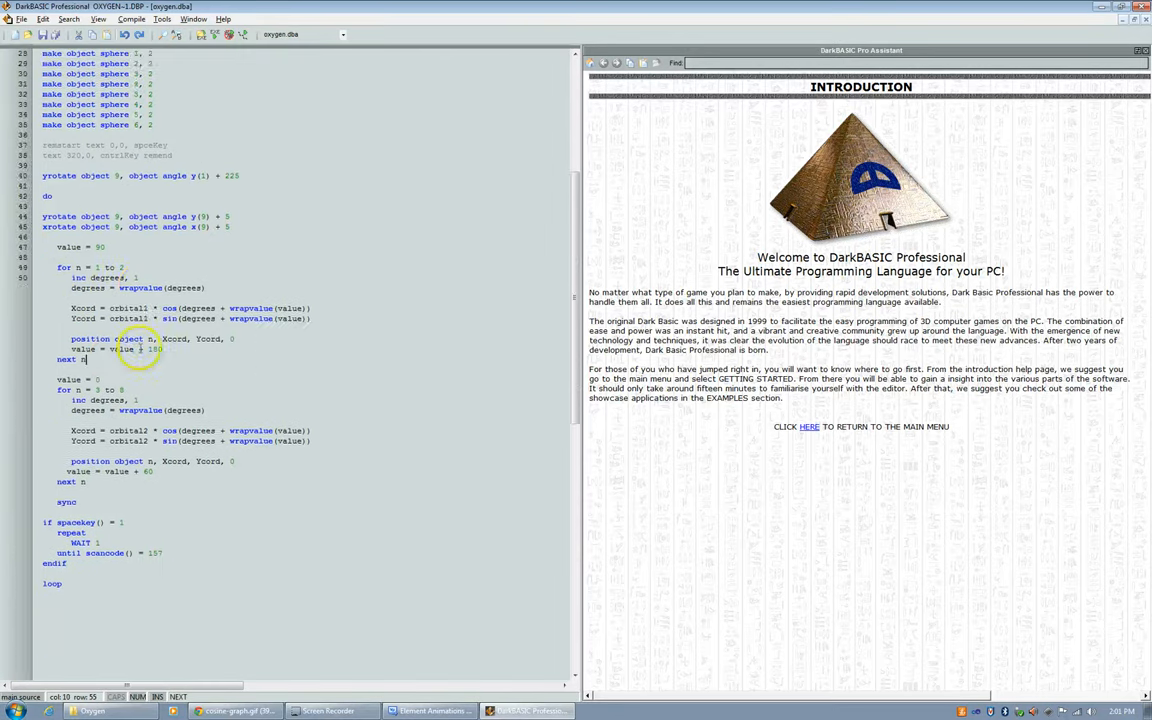
pyautogui.scroll(-3)
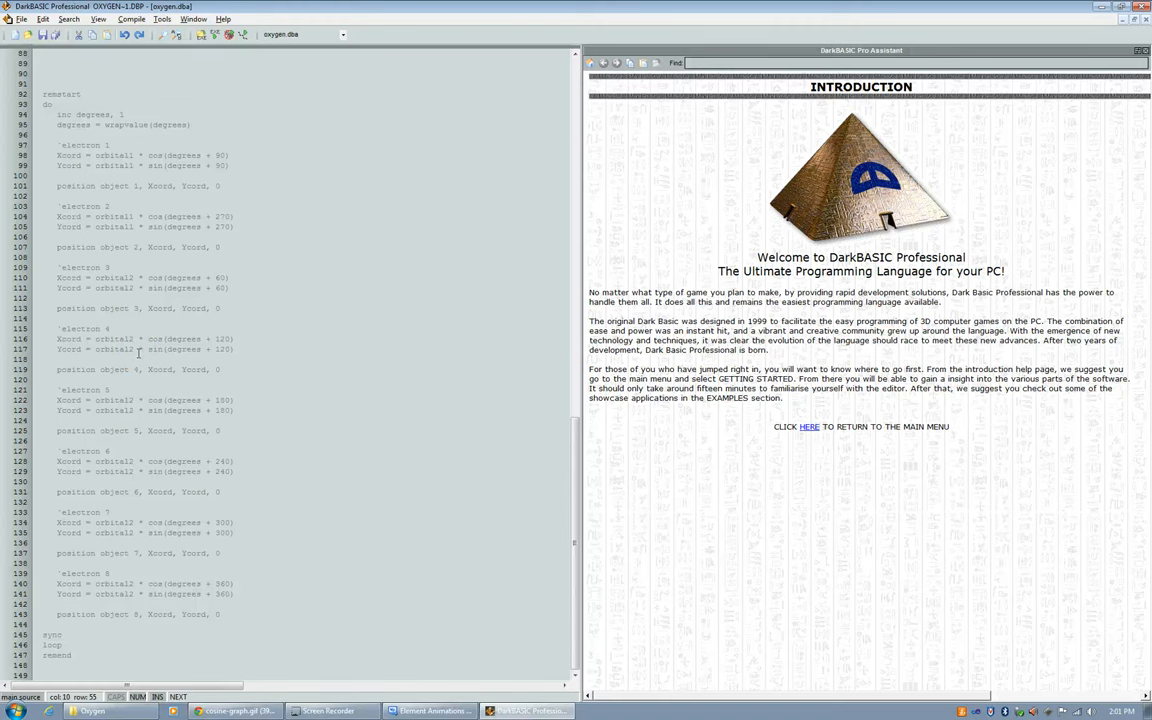
pyautogui.moveTo(139, 353)
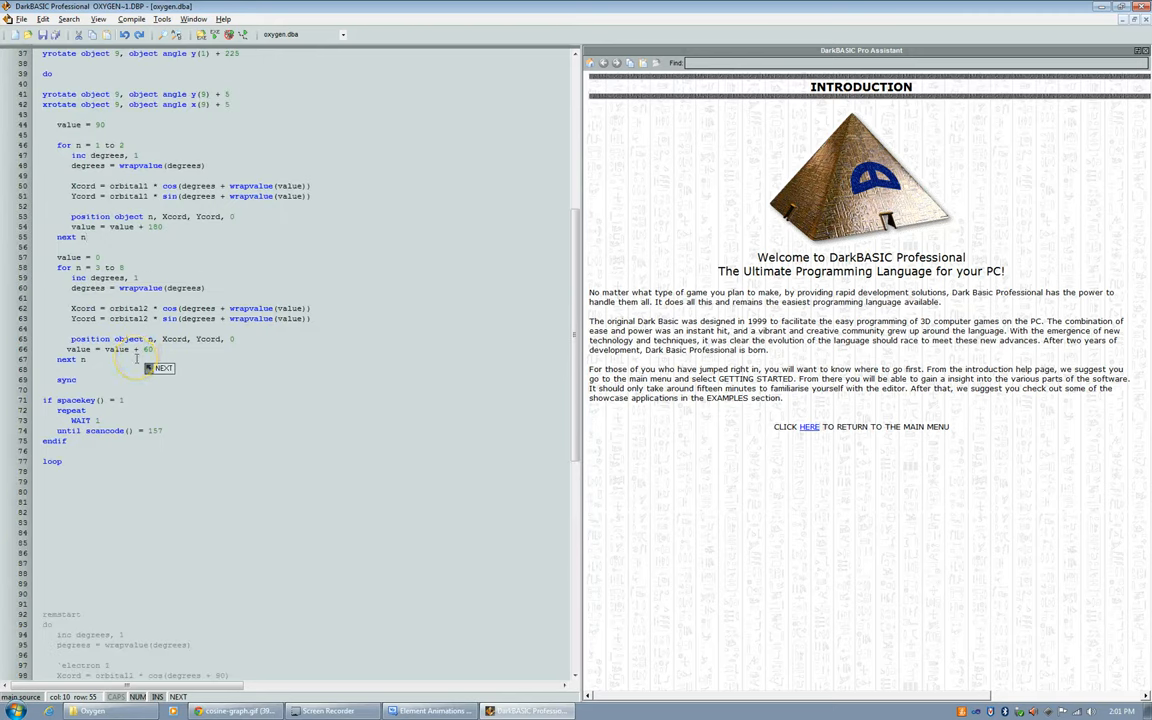
pyautogui.moveTo(135, 360)
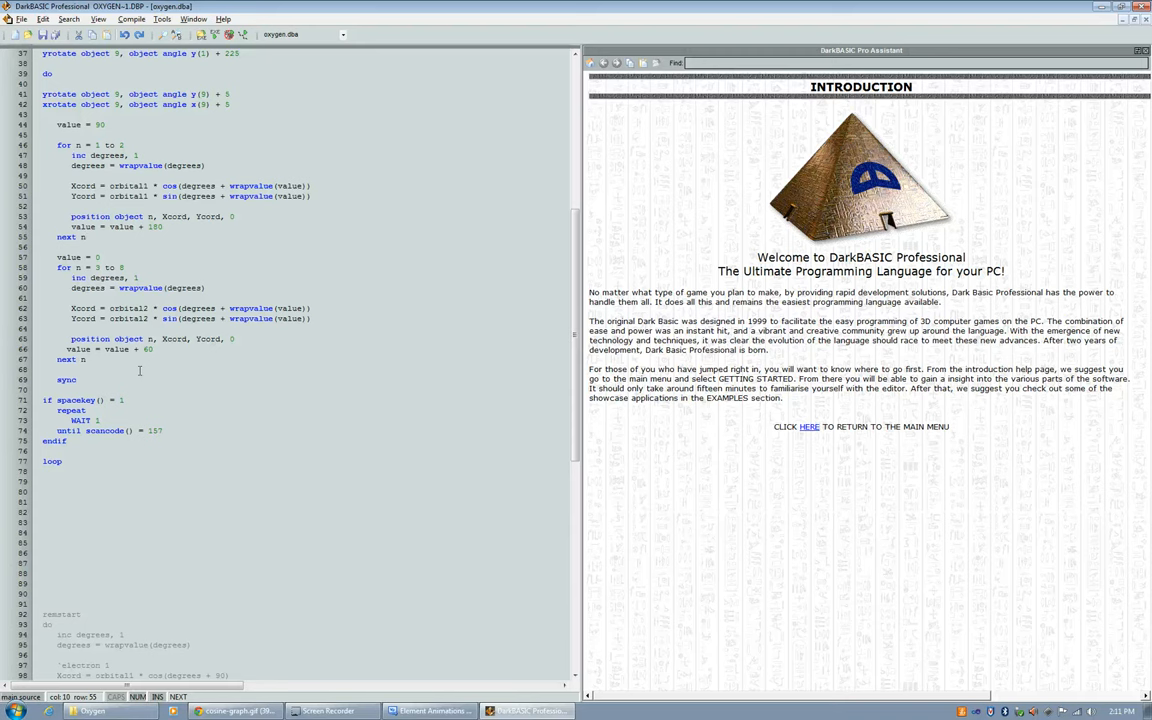
# Bring the Element Animations Visual Basic project back to the front.
pyautogui.click(86, 237)
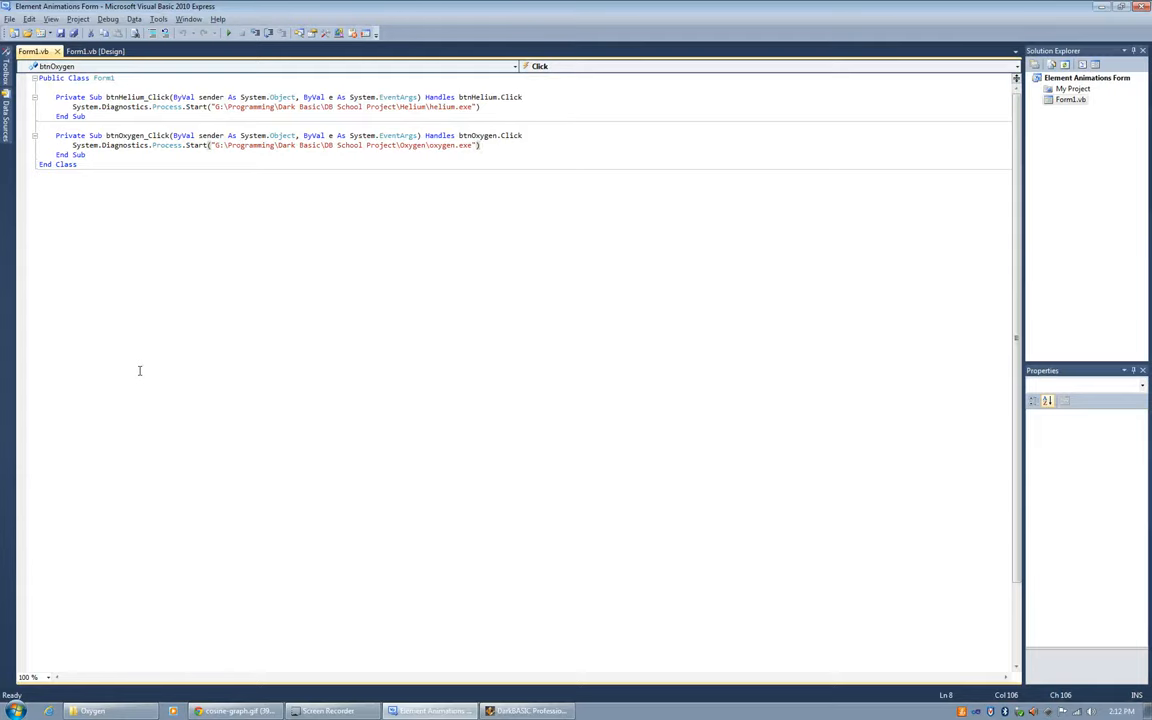
# Show the Form1 designer with its Helium and Oxygen buttons.
pyautogui.click(97, 51)
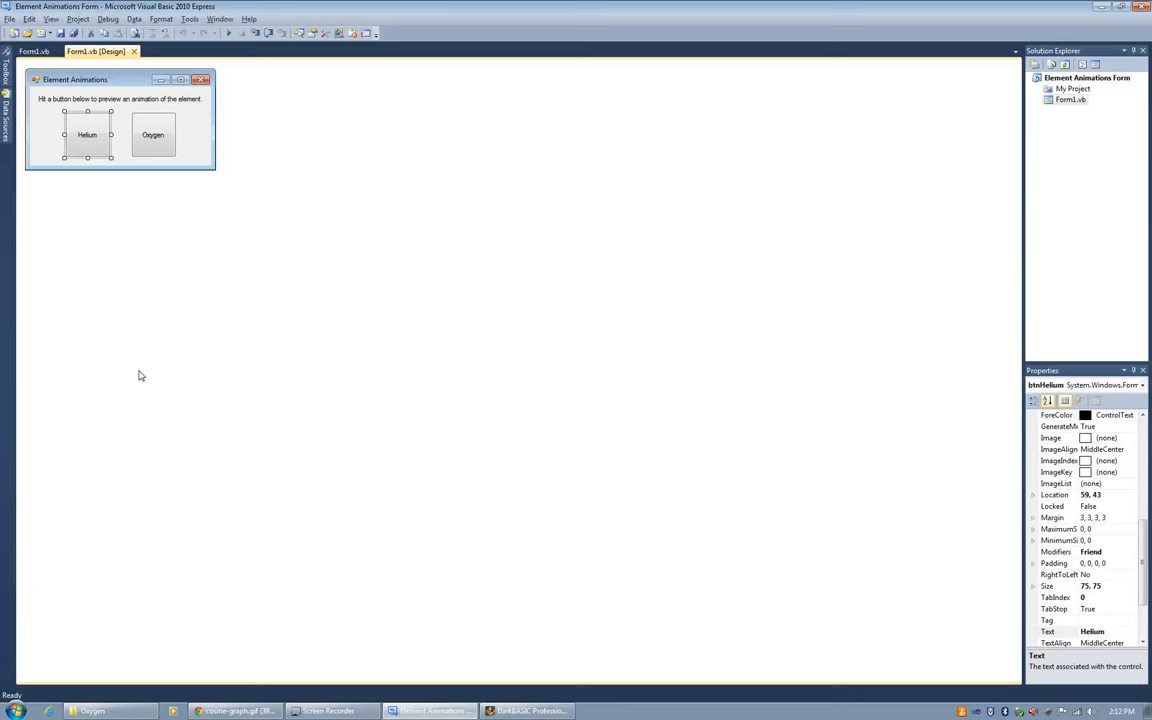